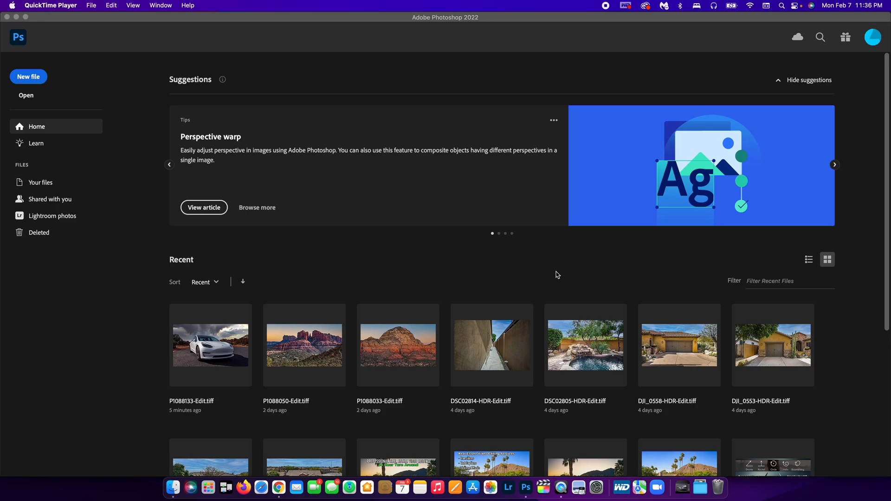
{"action": "mouse_move", "coordinate": [514, 289]}
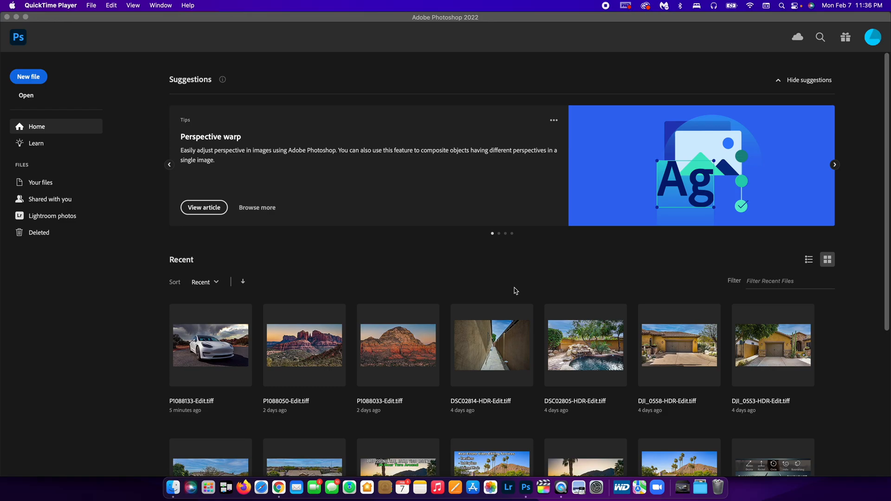
Create a new document from the 1280 x 720 px preset with Background Contents set to White.
{"action": "left_click", "coordinate": [28, 77]}
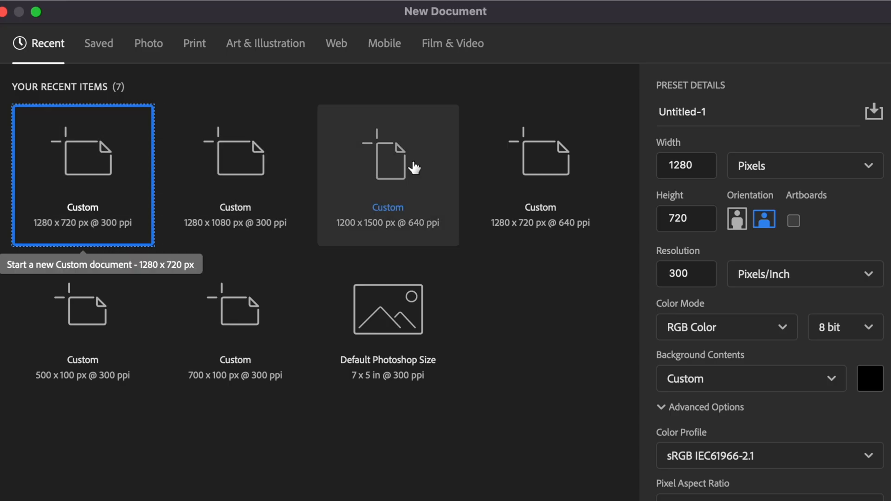
{"action": "left_click", "coordinate": [686, 166]}
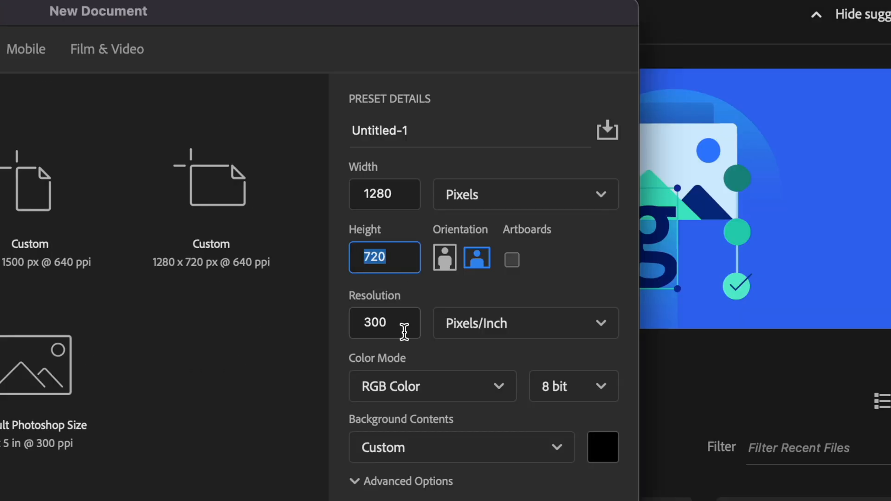
{"action": "left_click", "coordinate": [385, 323]}
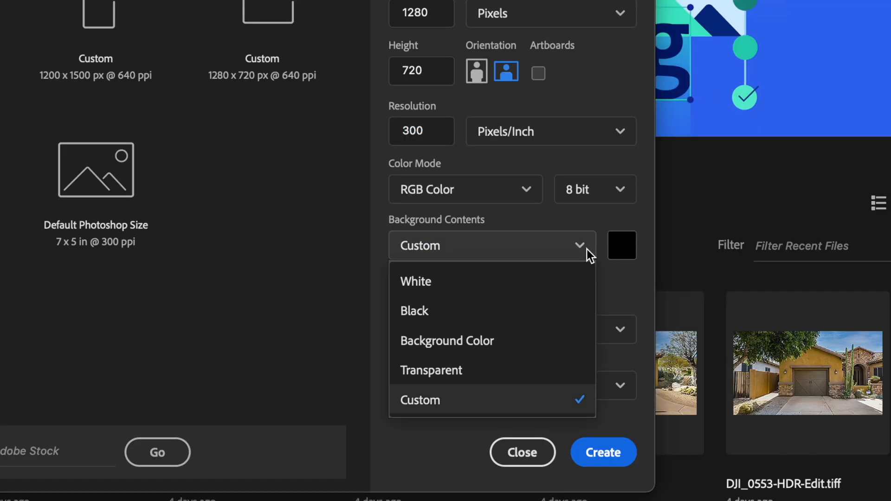
{"action": "left_click", "coordinate": [416, 280]}
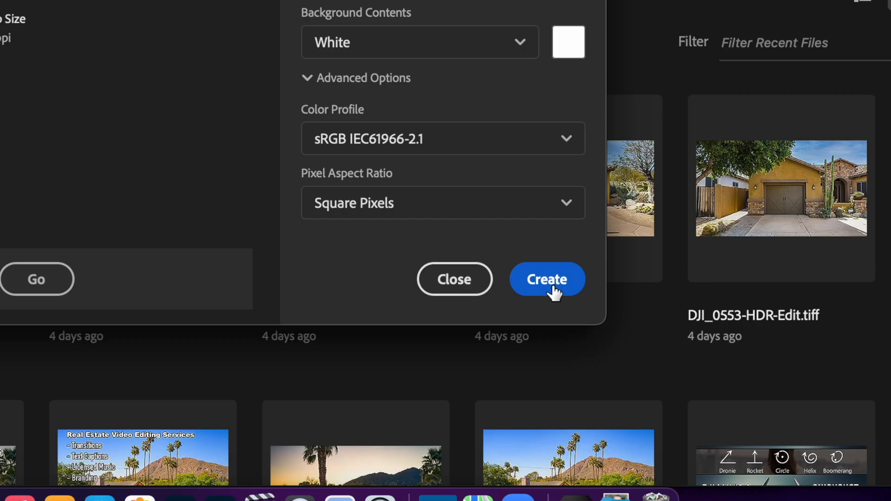
{"action": "left_click", "coordinate": [547, 279]}
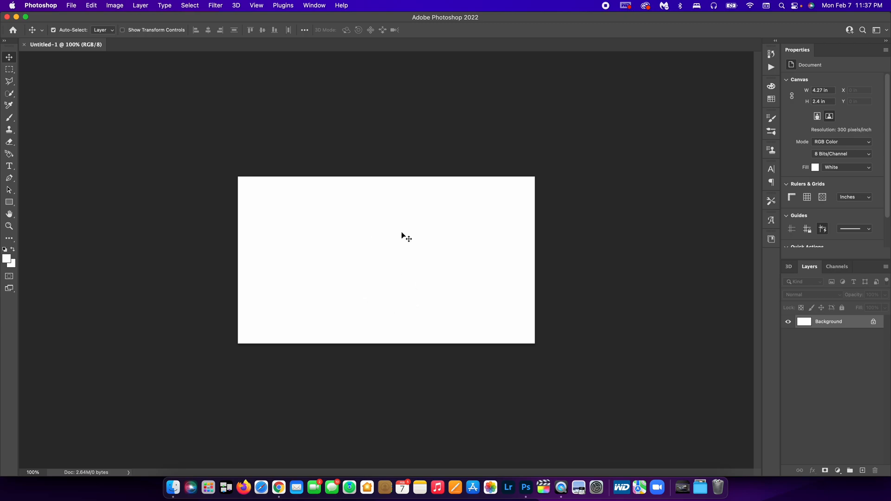
{"action": "mouse_move", "coordinate": [449, 240]}
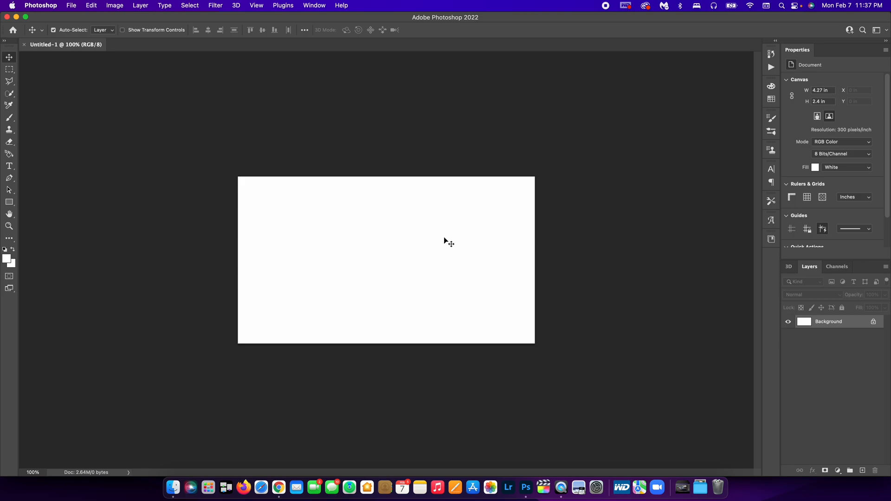
{"action": "mouse_move", "coordinate": [218, 440]}
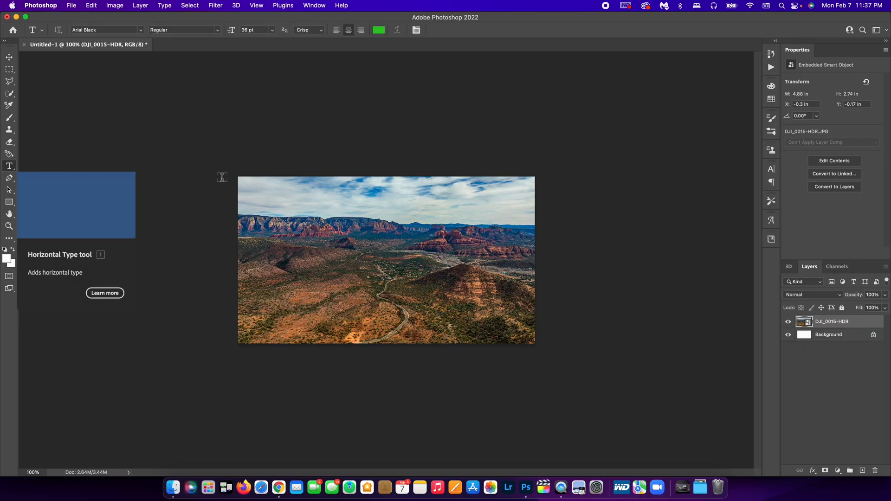
Add the text SEDONA with the Type tool and move it to the top centre of the photo.
{"action": "type", "text": "Lorem ipsum"}
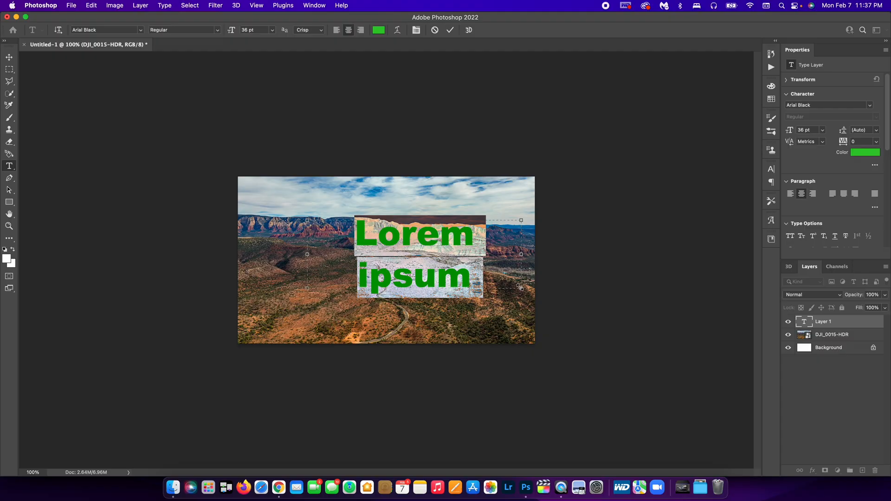
{"action": "type", "text": "SEDONA"}
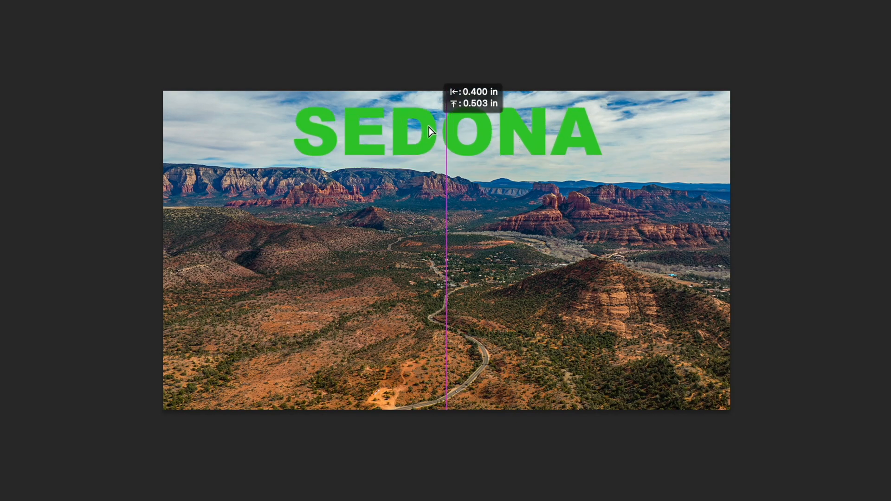
{"action": "left_click", "coordinate": [847, 229]}
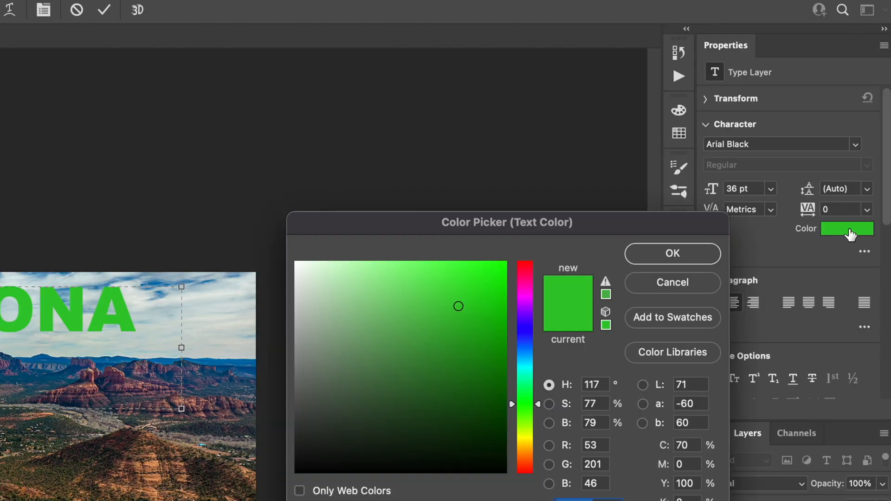
Recolour the SEDONA title from green to orange via the Character colour picker.
{"action": "left_click", "coordinate": [496, 337]}
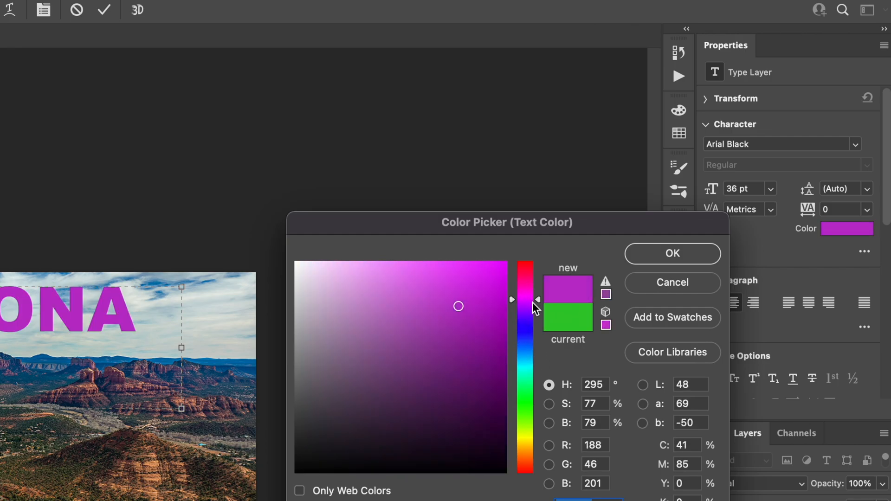
{"action": "left_click_drag", "start_coordinate": [524, 300], "coordinate": [524, 423]}
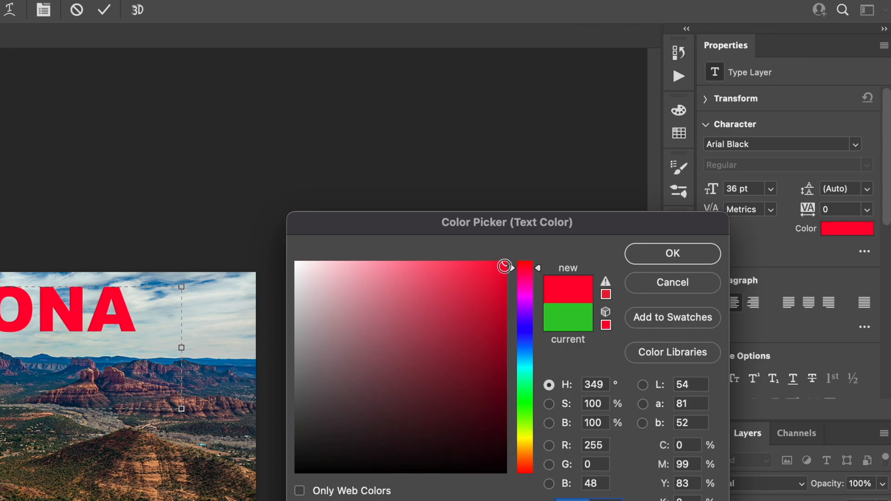
{"action": "left_click", "coordinate": [672, 252]}
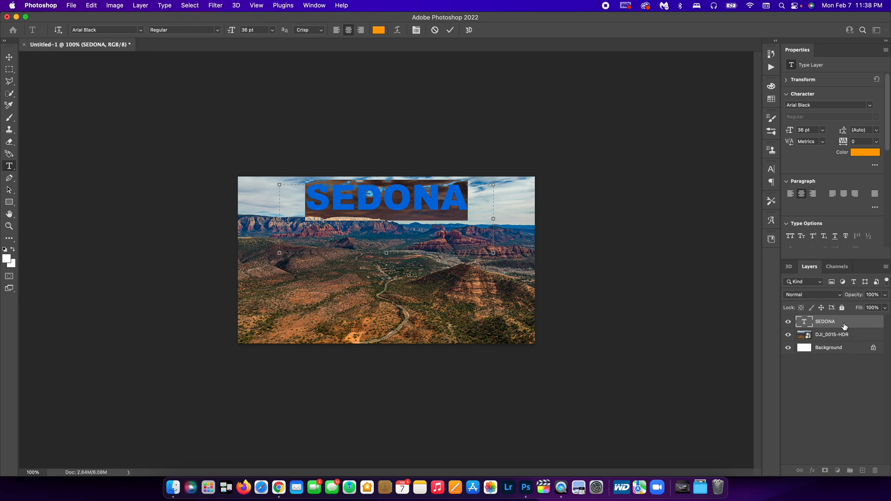
Enable a Stroke layer style on the SEDONA layer through Blending Options.
{"action": "right_click", "coordinate": [826, 322]}
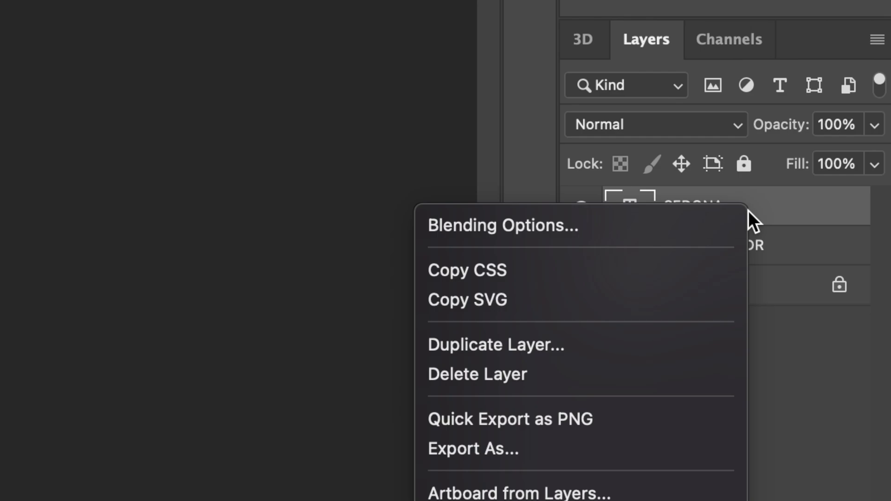
{"action": "mouse_move", "coordinate": [685, 233]}
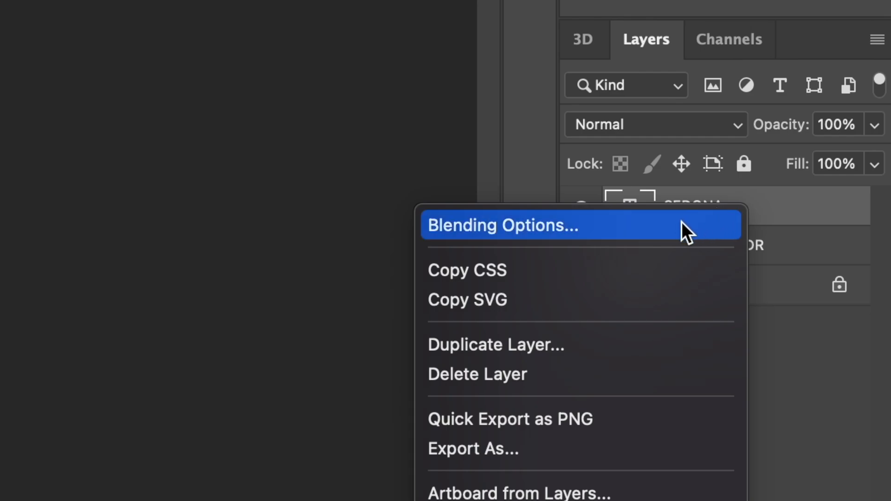
{"action": "left_click", "coordinate": [500, 225]}
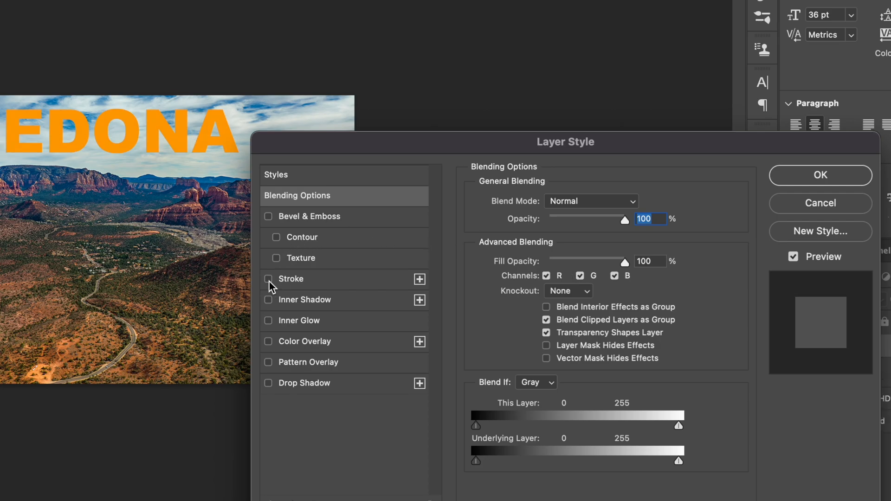
{"action": "left_click", "coordinate": [269, 279]}
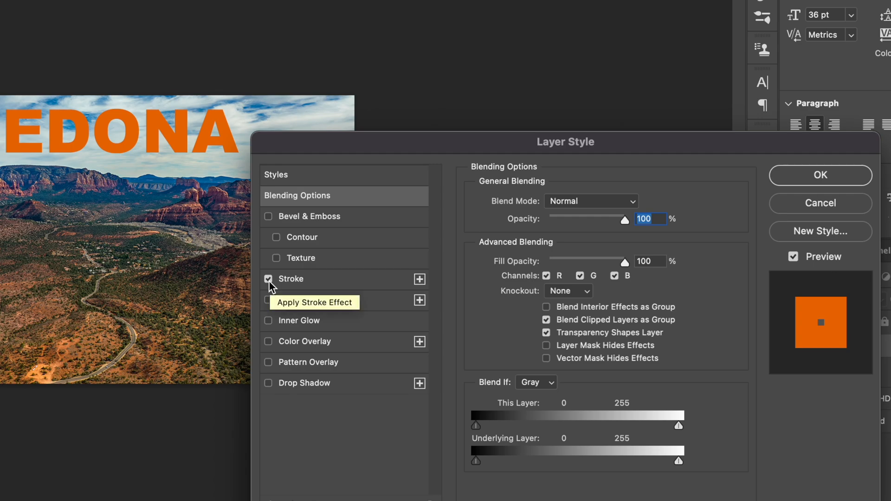
{"action": "left_click", "coordinate": [268, 279]}
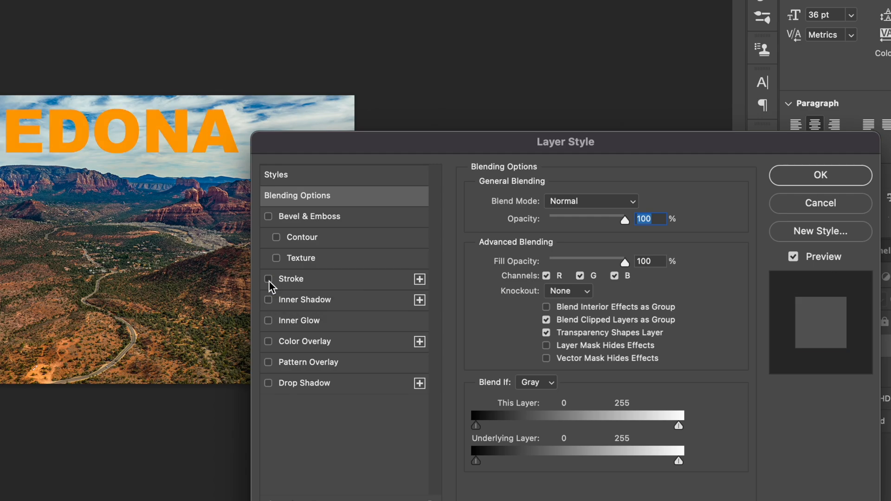
{"action": "left_click", "coordinate": [269, 279]}
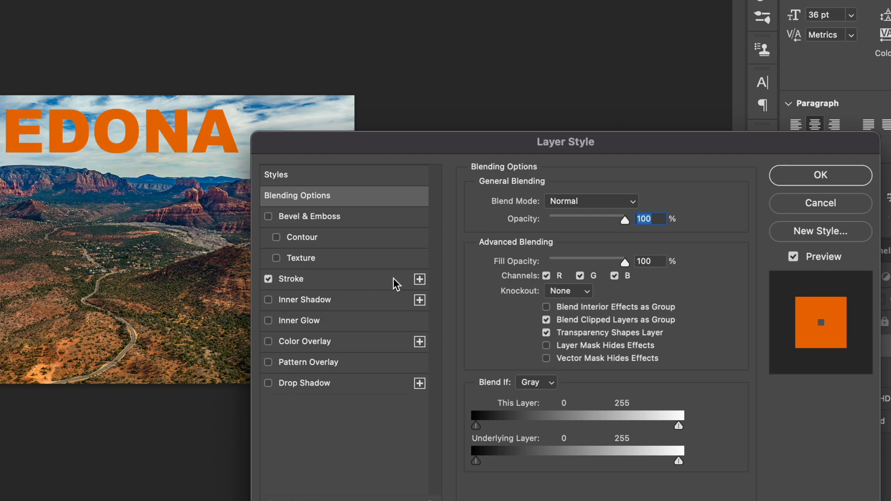
{"action": "left_click", "coordinate": [291, 279]}
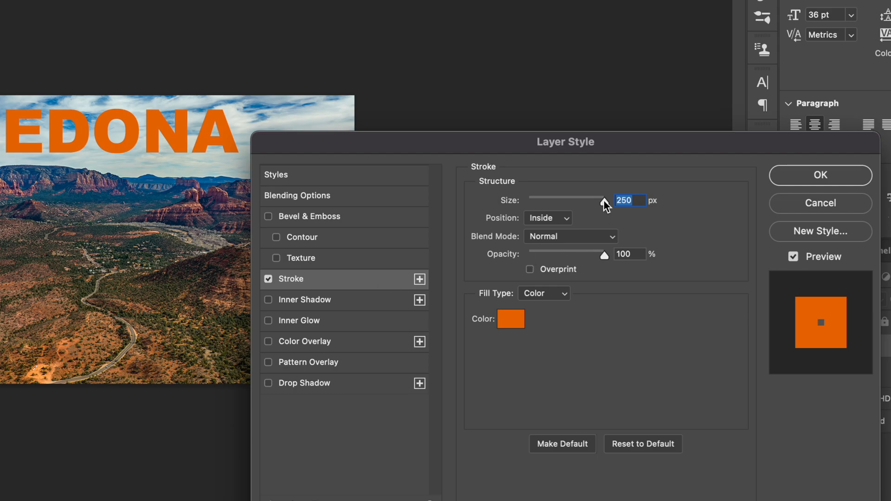
Set the stroke size to 3 px and its colour to black 000000.
{"action": "left_click_drag", "start_coordinate": [605, 201], "coordinate": [537, 201]}
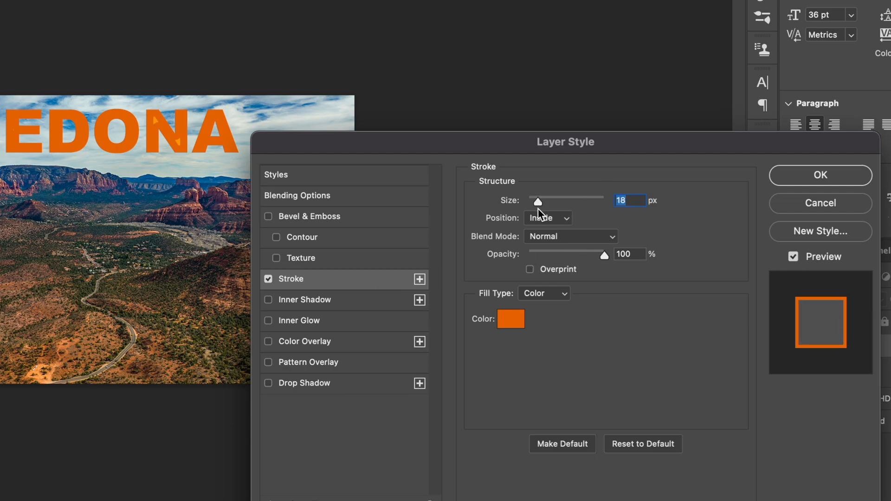
{"action": "left_click_drag", "start_coordinate": [538, 200], "coordinate": [569, 200]}
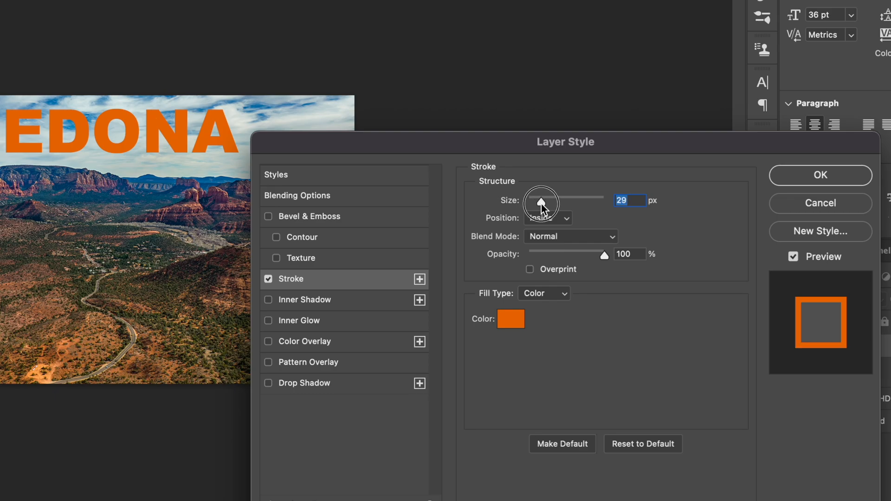
{"action": "left_click_drag", "start_coordinate": [561, 197], "coordinate": [531, 197]}
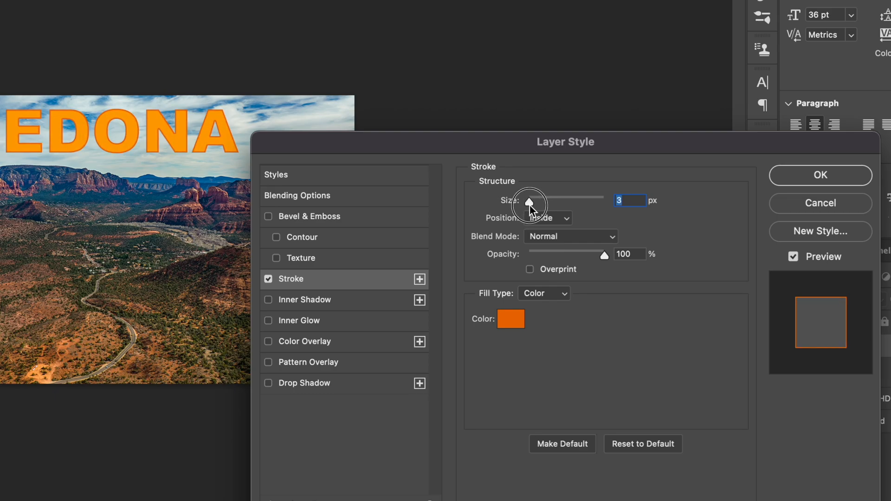
{"action": "left_click_drag", "start_coordinate": [531, 204], "coordinate": [588, 203]}
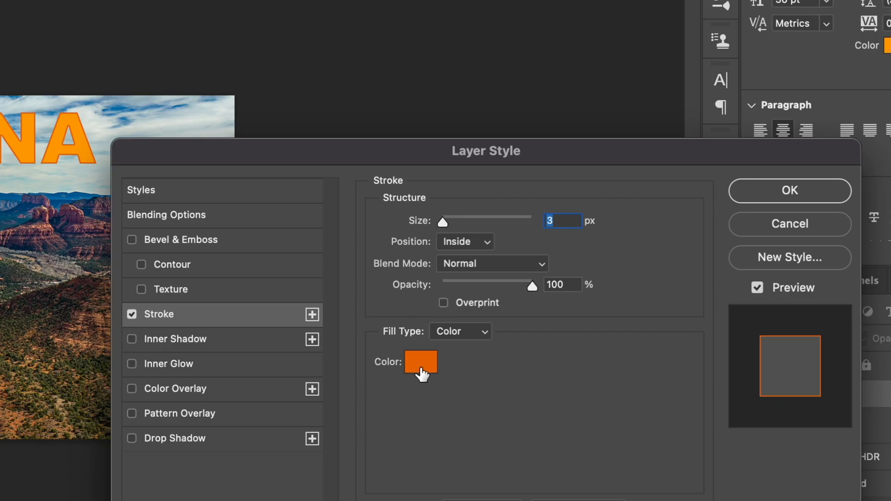
{"action": "left_click", "coordinate": [421, 361]}
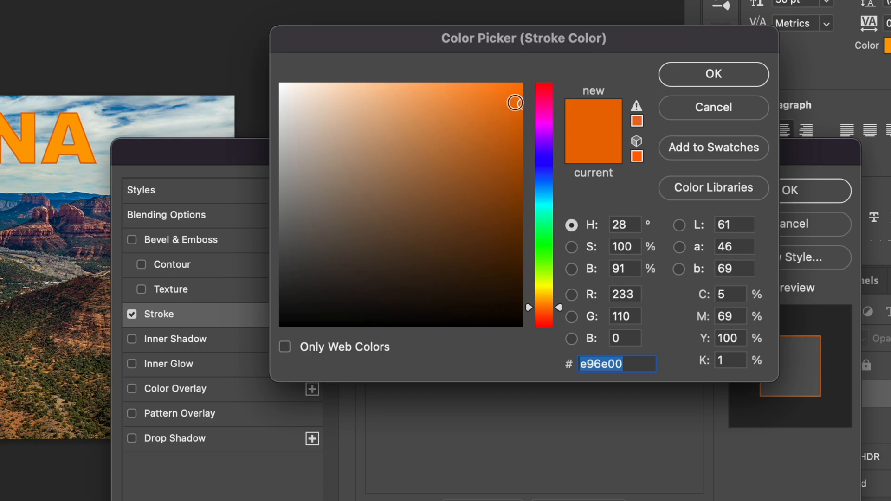
{"action": "left_click", "coordinate": [288, 325]}
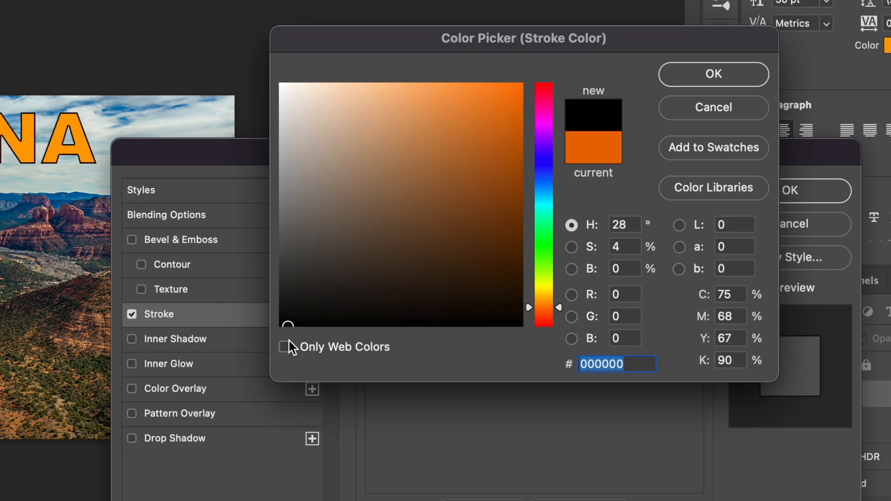
{"action": "left_click", "coordinate": [712, 74]}
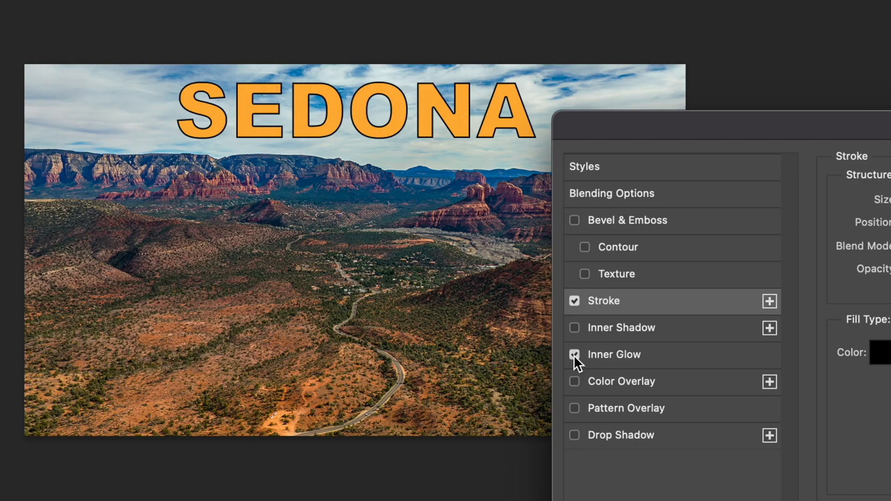
Swap the inner glow for a black drop shadow with spread lowered to 35% and confirm the layer style.
{"action": "left_click", "coordinate": [574, 354]}
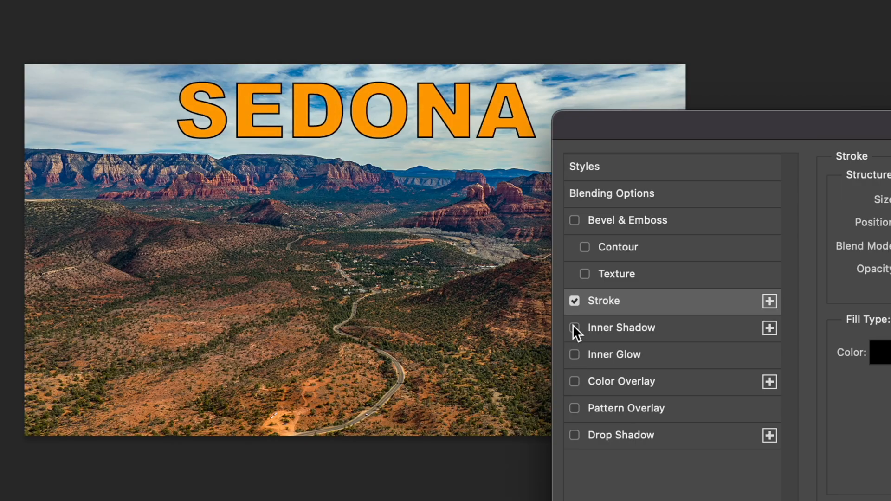
{"action": "mouse_move", "coordinate": [584, 445]}
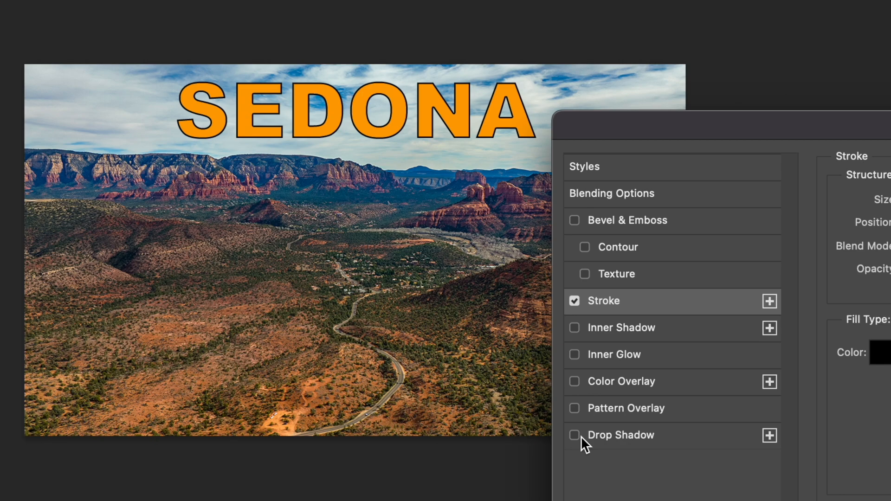
{"action": "left_click", "coordinate": [574, 435]}
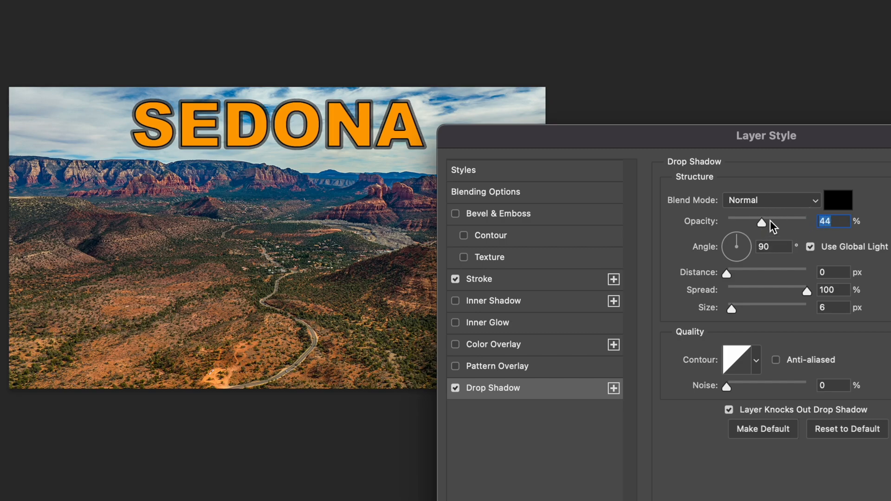
{"action": "left_click_drag", "start_coordinate": [809, 290], "coordinate": [799, 290]}
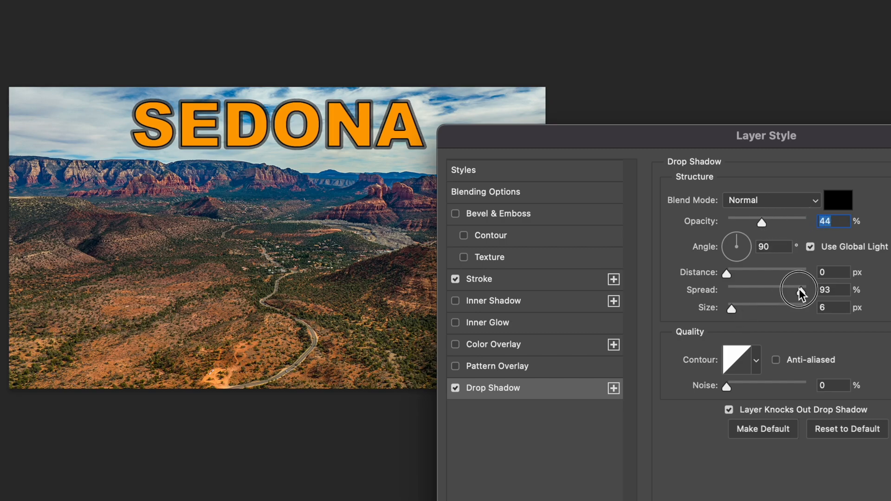
{"action": "left_click_drag", "start_coordinate": [800, 290], "coordinate": [759, 294]}
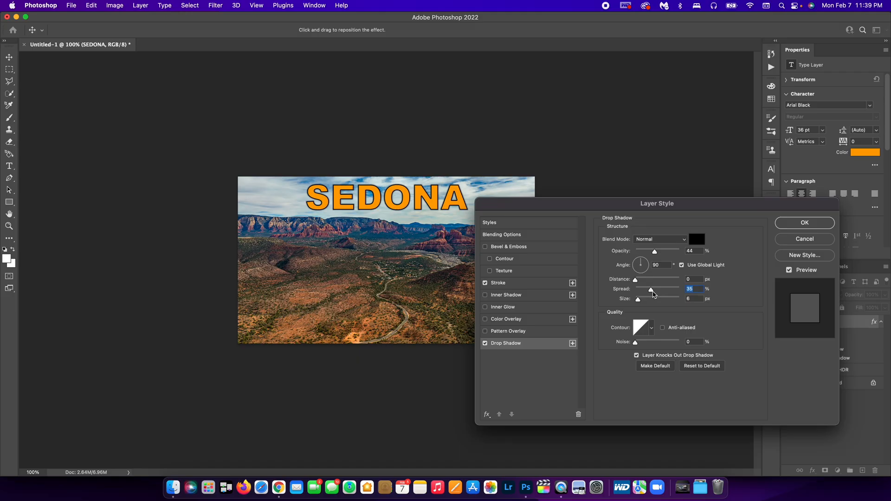
{"action": "mouse_move", "coordinate": [652, 293]}
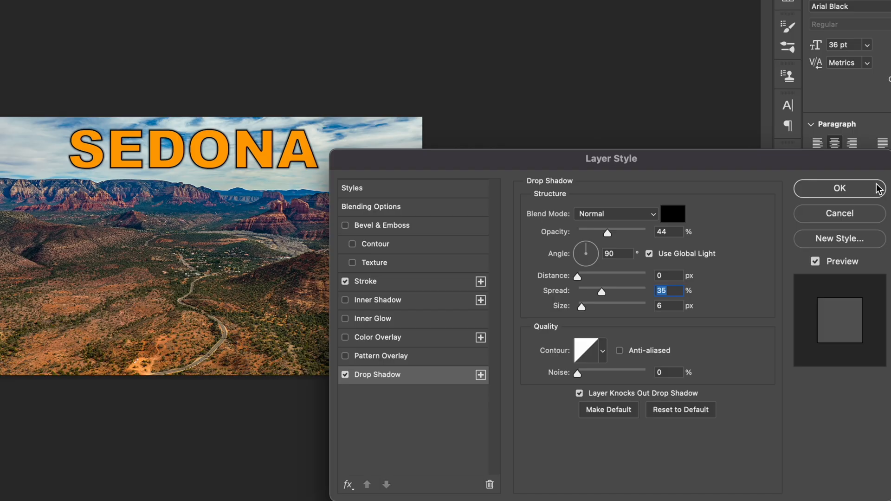
{"action": "left_click", "coordinate": [839, 188]}
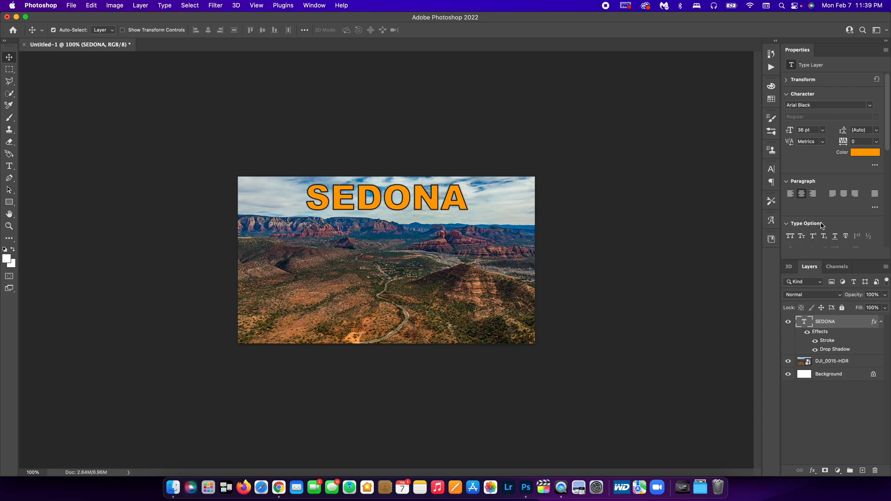
{"action": "mouse_move", "coordinate": [426, 204]}
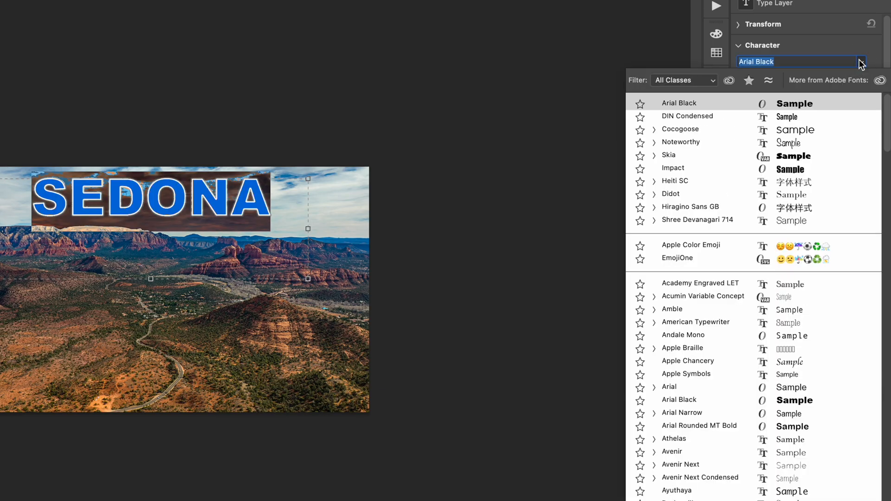
Preview fonts and switch the title from Arial Black to Arial Rounded MT Bold.
{"action": "left_click", "coordinate": [687, 116]}
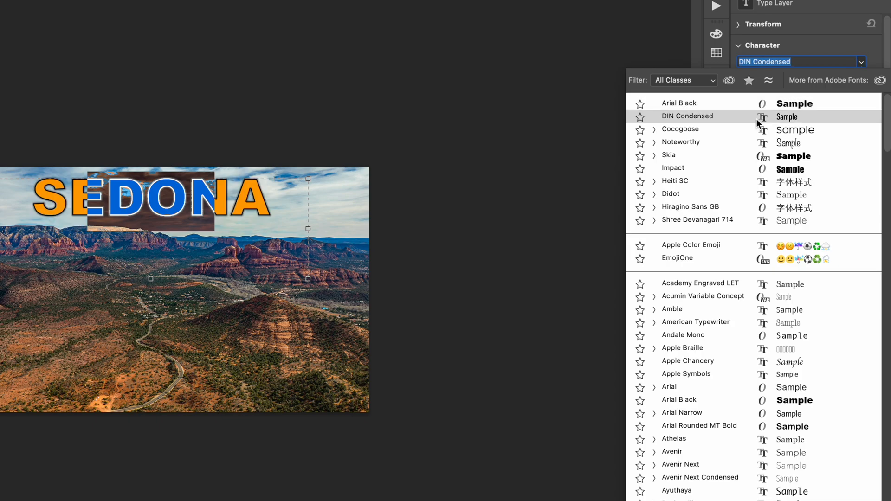
{"action": "left_click", "coordinate": [671, 195]}
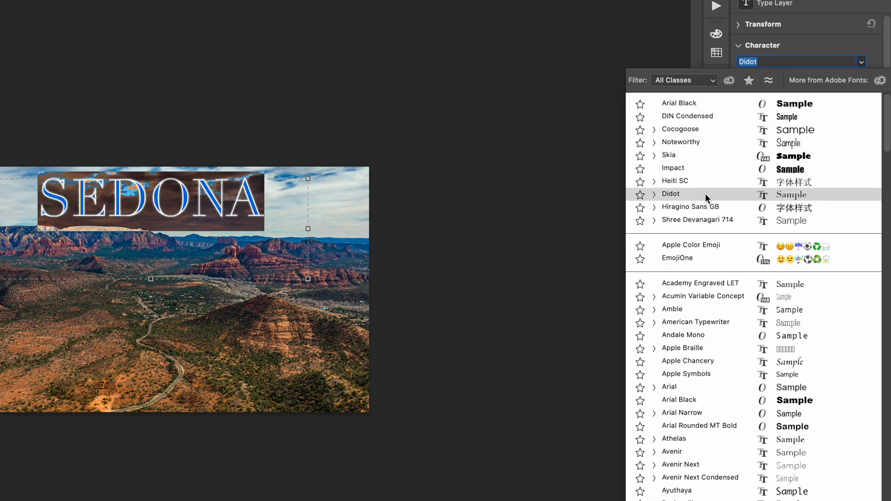
{"action": "left_click", "coordinate": [670, 194]}
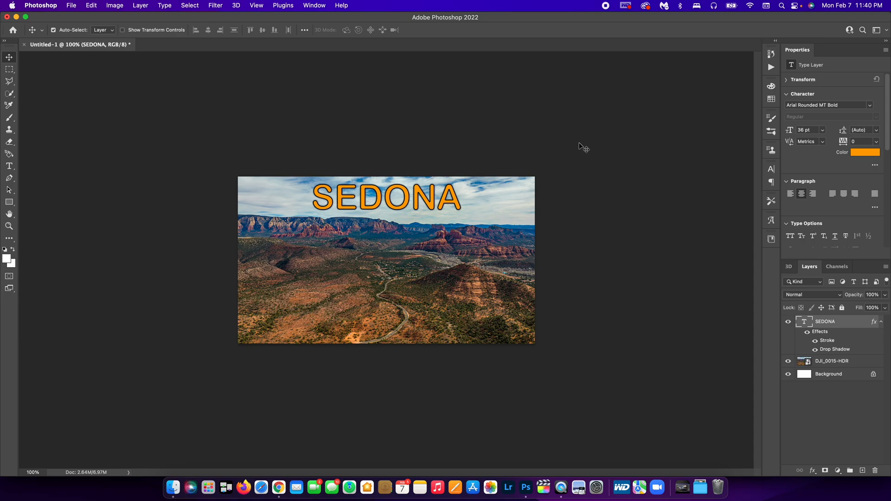
{"action": "mouse_move", "coordinate": [699, 372]}
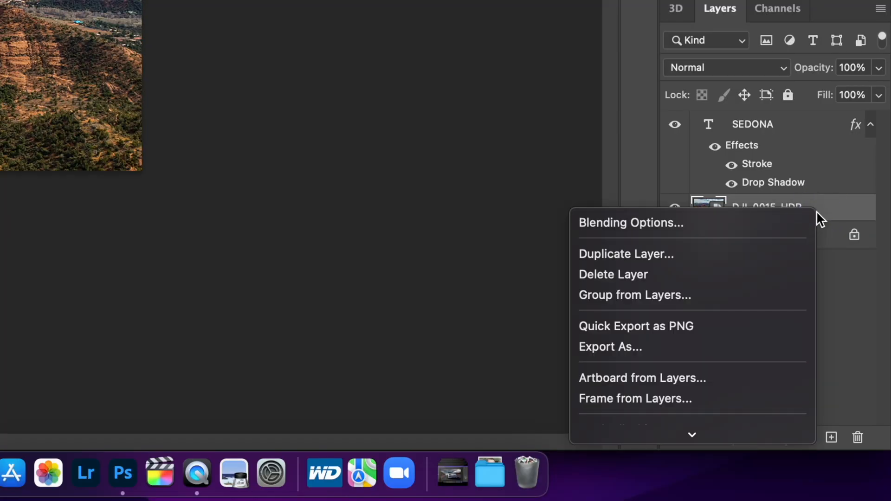
{"action": "mouse_move", "coordinate": [632, 222]}
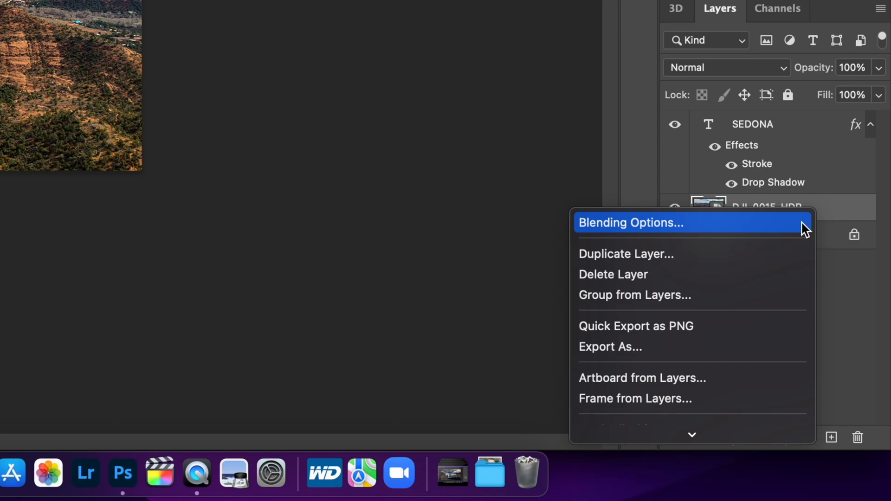
{"action": "left_click", "coordinate": [726, 437]}
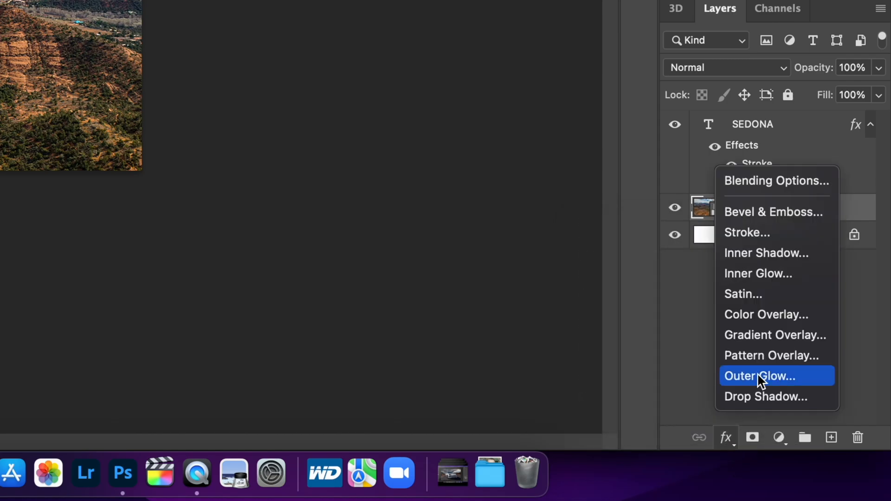
{"action": "mouse_move", "coordinate": [778, 295]}
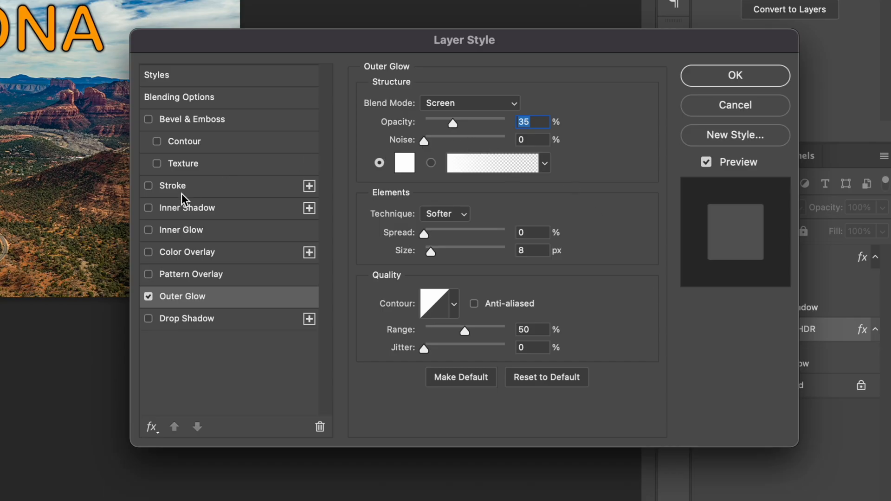
{"action": "left_click", "coordinate": [148, 296]}
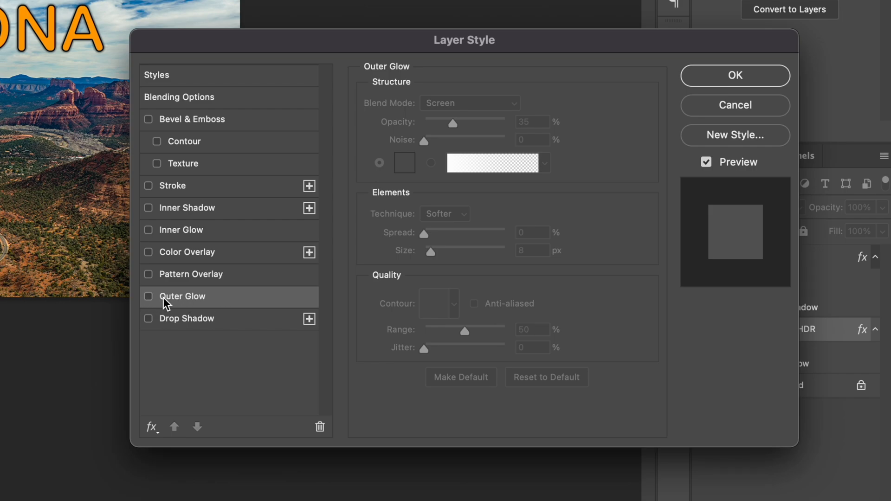
{"action": "left_click", "coordinate": [148, 186]}
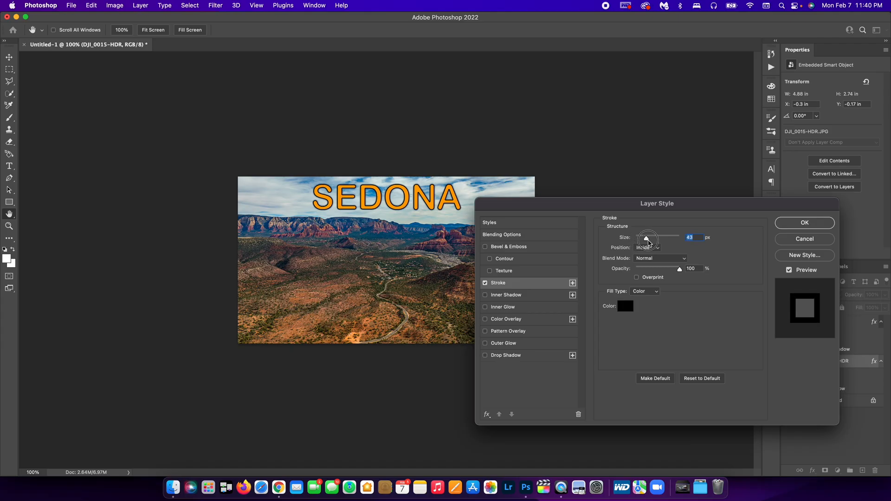
{"action": "left_click_drag", "start_coordinate": [648, 237], "coordinate": [657, 236]}
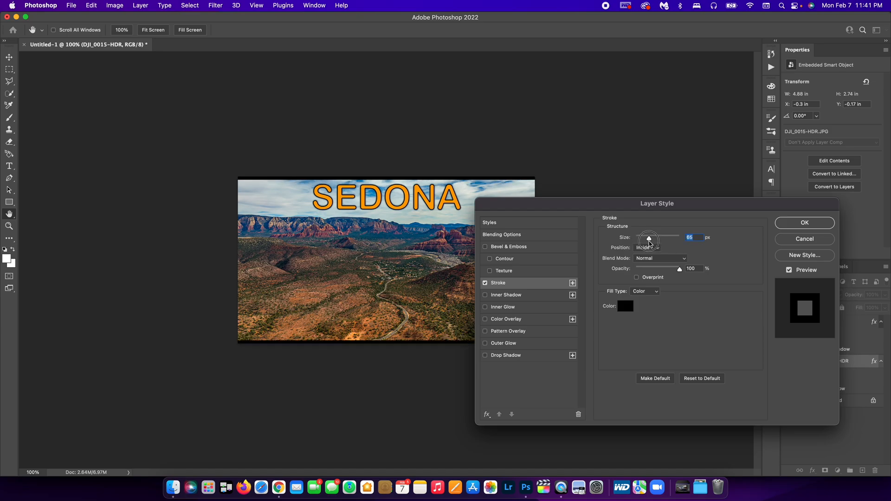
{"action": "left_click_drag", "start_coordinate": [651, 237], "coordinate": [648, 237]}
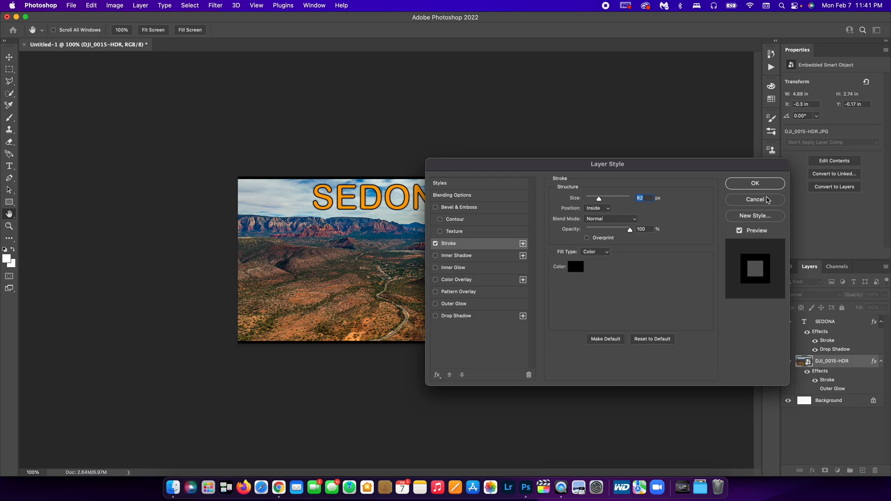
{"action": "left_click", "coordinate": [755, 183]}
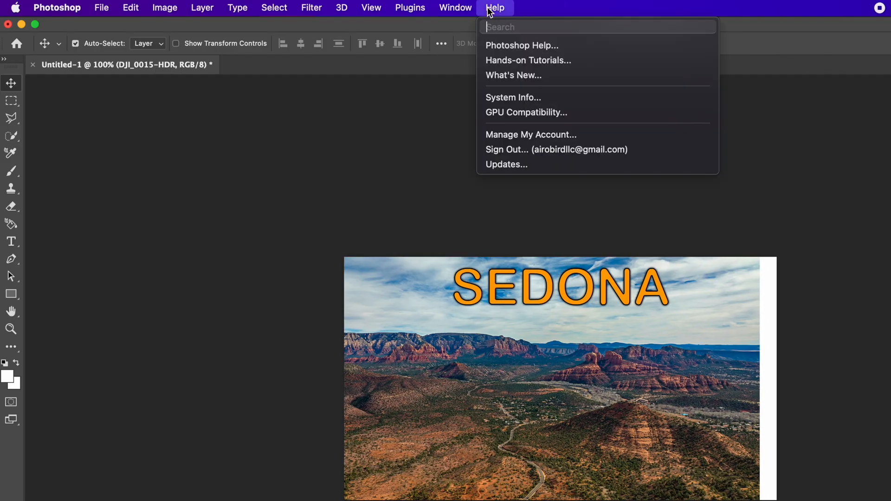
Use Free Transform to drag the photo's bottom-left corner out so it covers the canvas.
{"action": "type", "text": "transfo"}
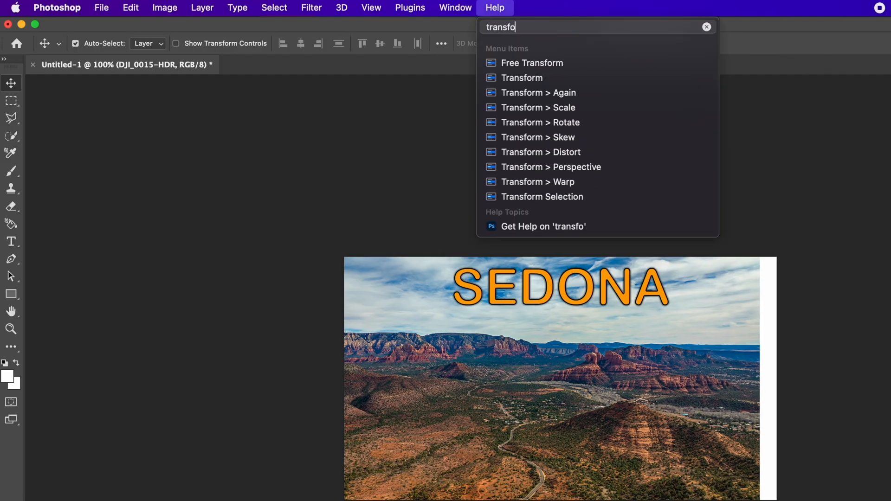
{"action": "left_click", "coordinate": [531, 62]}
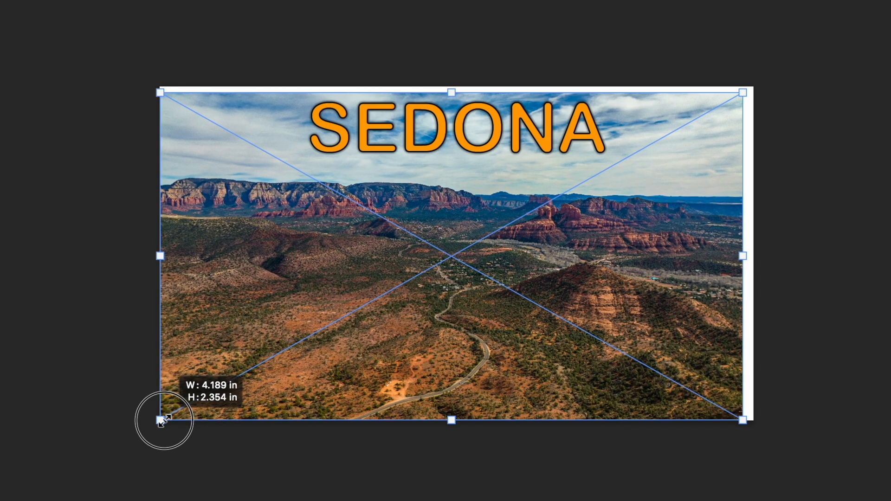
{"action": "left_click_drag", "start_coordinate": [161, 421], "coordinate": [750, 88]}
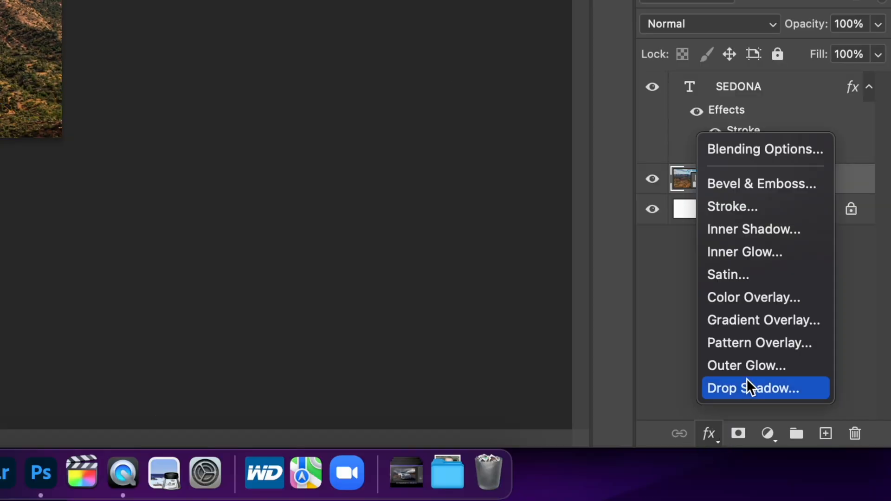
{"action": "mouse_move", "coordinate": [765, 149]}
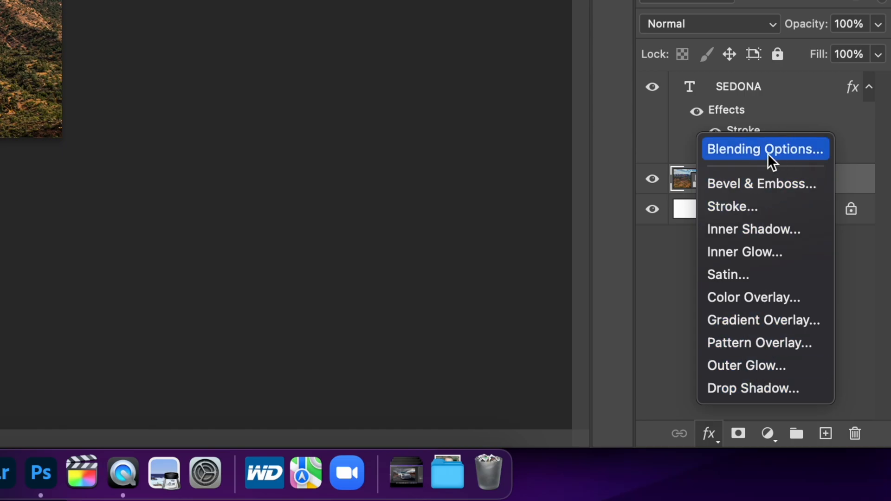
Add a Stroke layer style to the aerial photo layer as a border.
{"action": "left_click", "coordinate": [764, 148]}
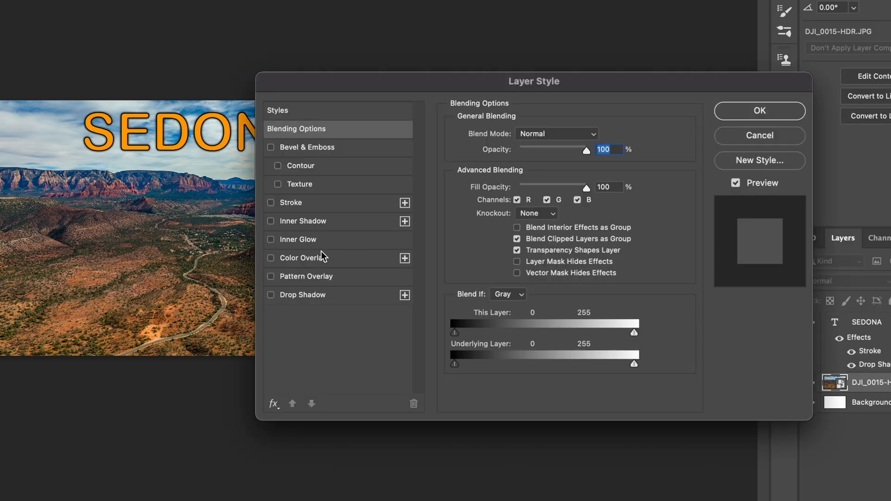
{"action": "left_click", "coordinate": [290, 202]}
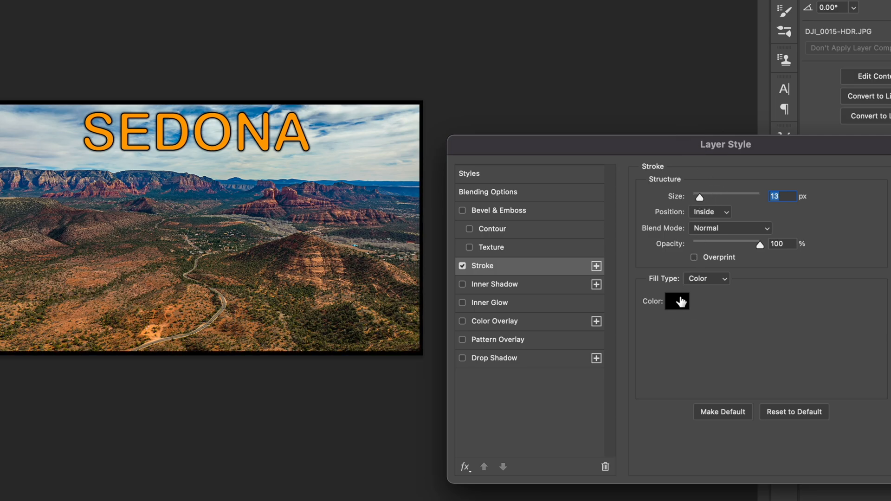
{"action": "left_click", "coordinate": [676, 301]}
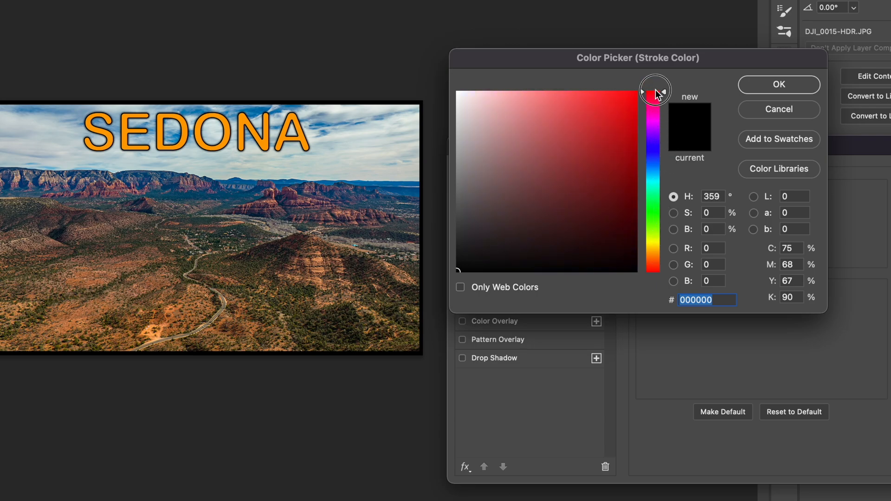
{"action": "left_click", "coordinate": [778, 85]}
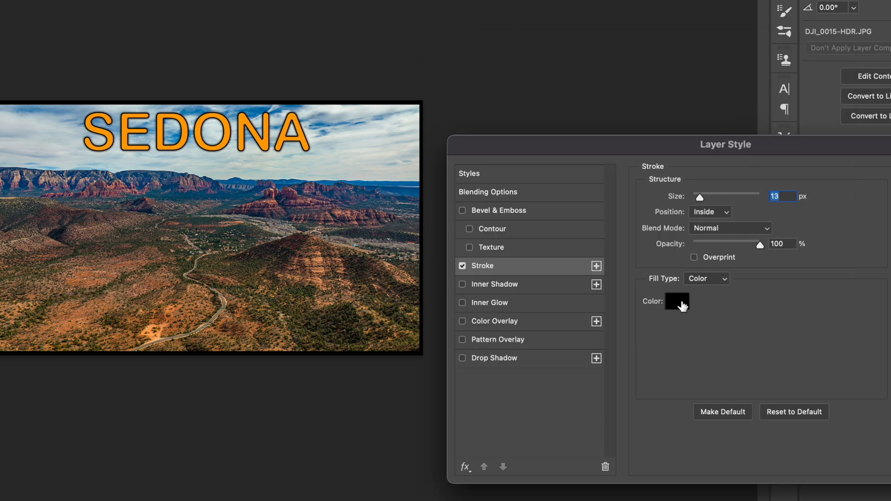
{"action": "left_click", "coordinate": [676, 301]}
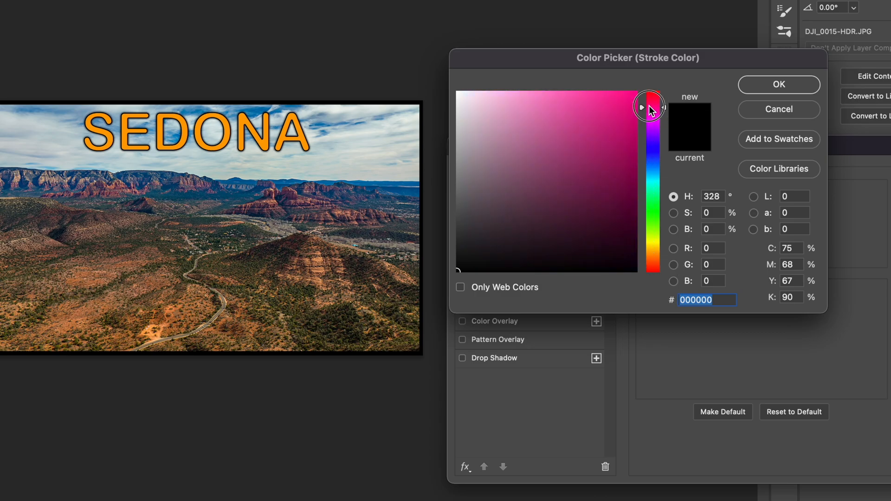
{"action": "left_click", "coordinate": [778, 84]}
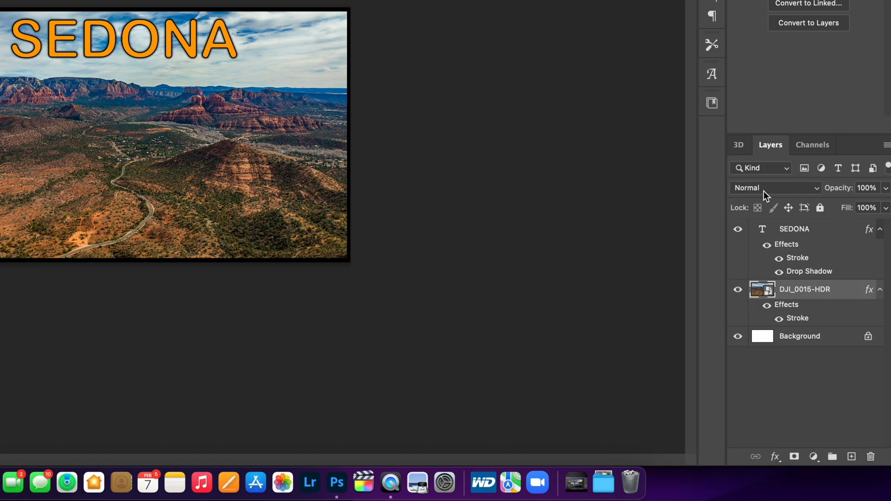
{"action": "right_click", "coordinate": [806, 290]}
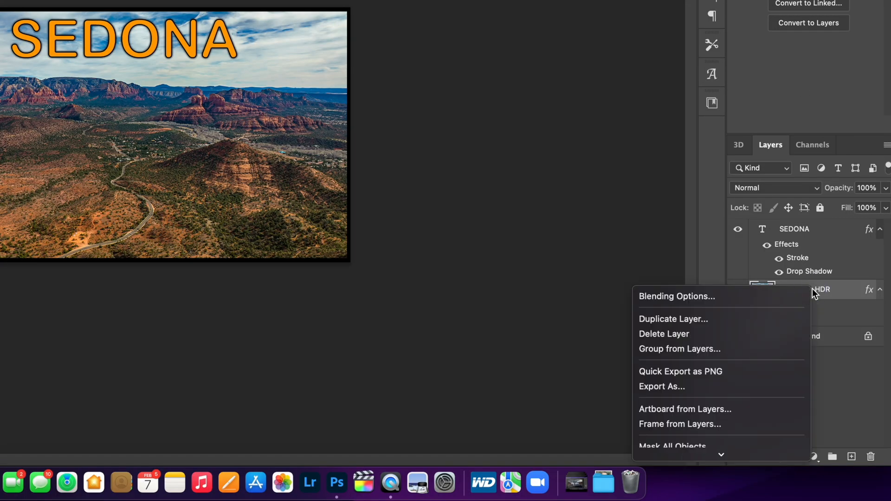
{"action": "left_click", "coordinate": [677, 296]}
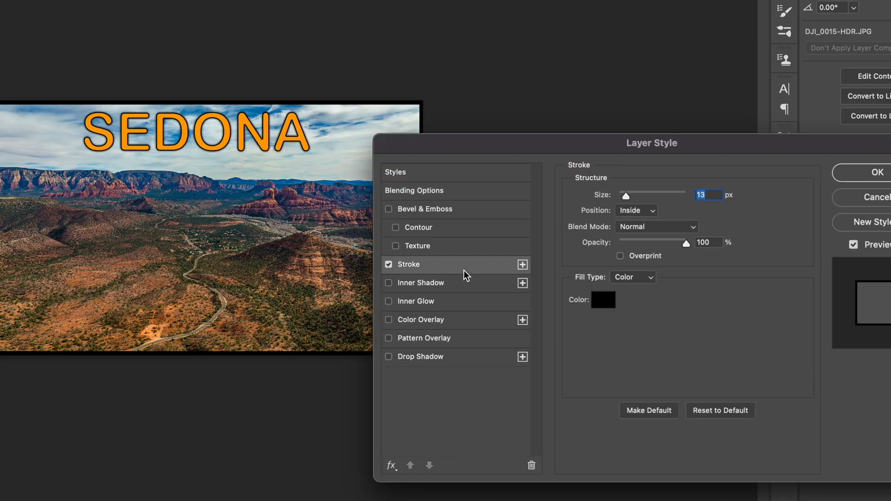
Set the border colour to pure red ff0000 after trying blue and green, and apply it.
{"action": "left_click", "coordinate": [605, 300]}
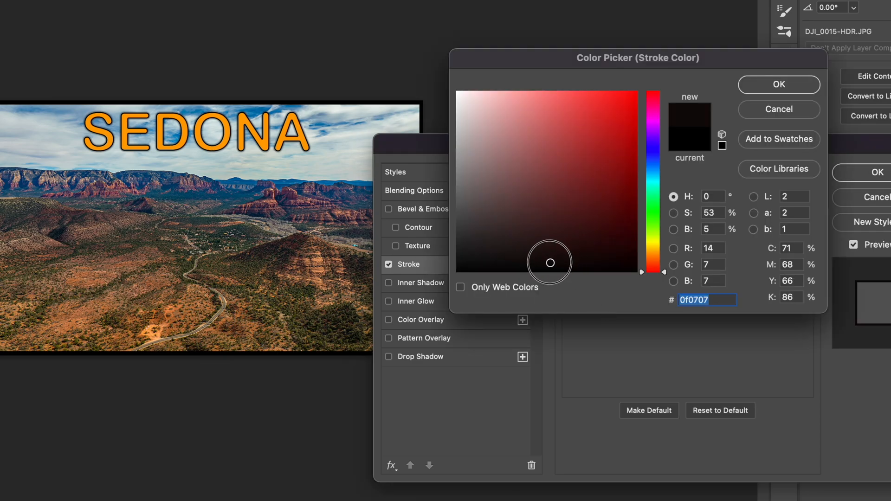
{"action": "left_click", "coordinate": [632, 95]}
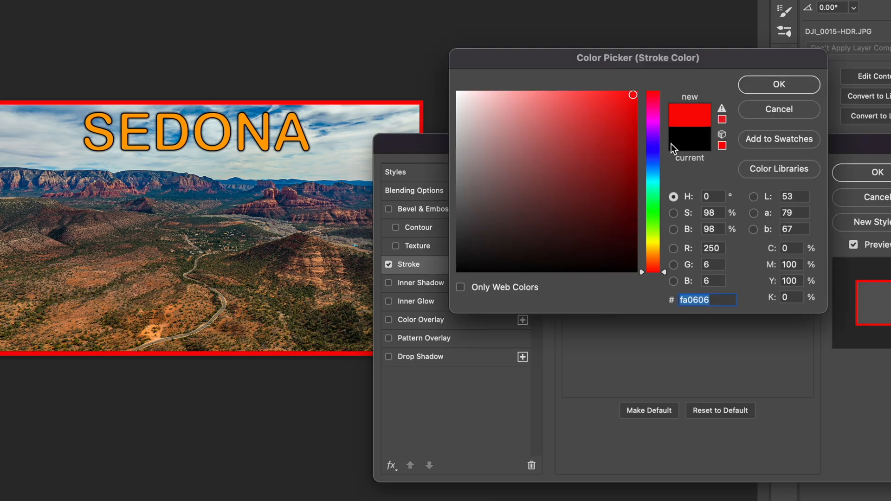
{"action": "left_click", "coordinate": [463, 262]}
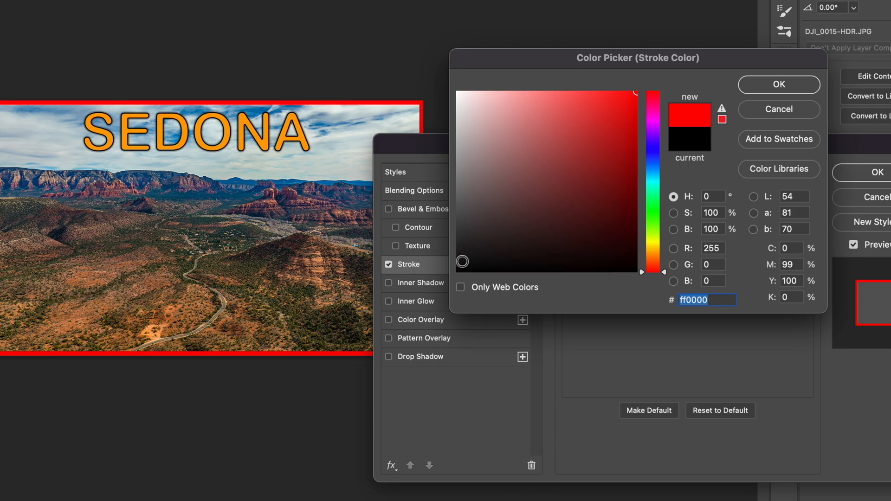
{"action": "left_click", "coordinate": [653, 166]}
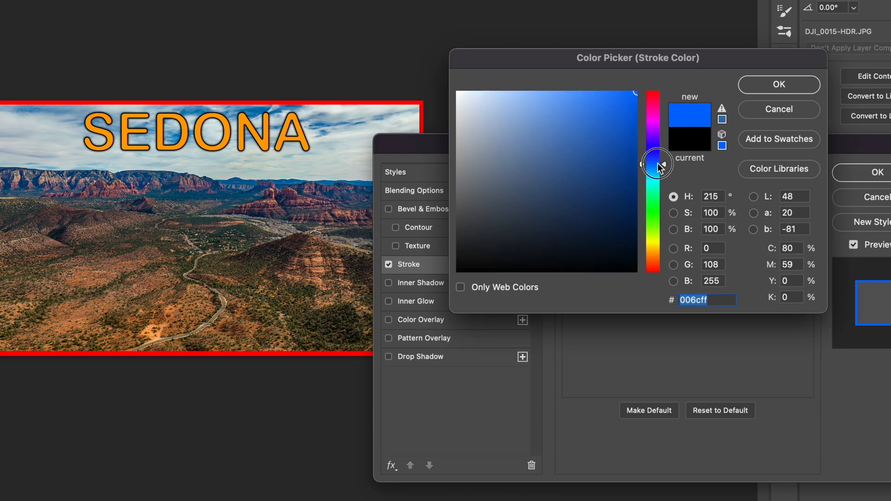
{"action": "left_click_drag", "start_coordinate": [656, 165], "coordinate": [644, 157]}
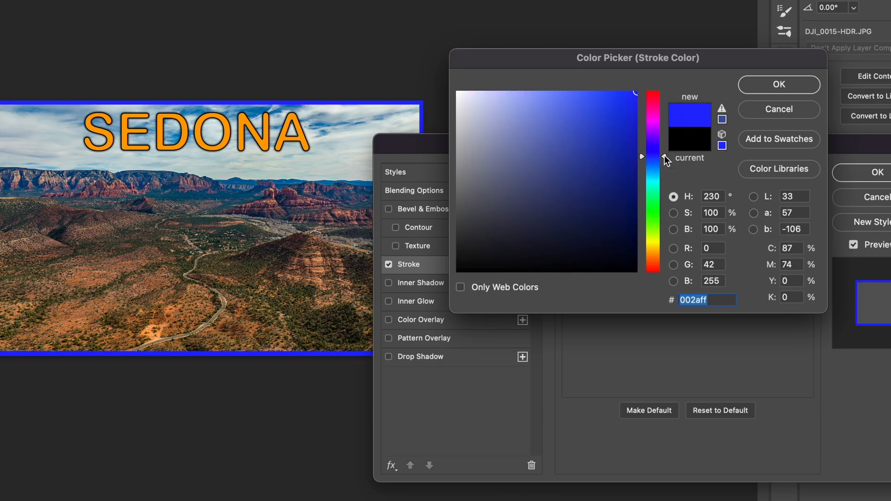
{"action": "left_click_drag", "start_coordinate": [653, 158], "coordinate": [653, 207]}
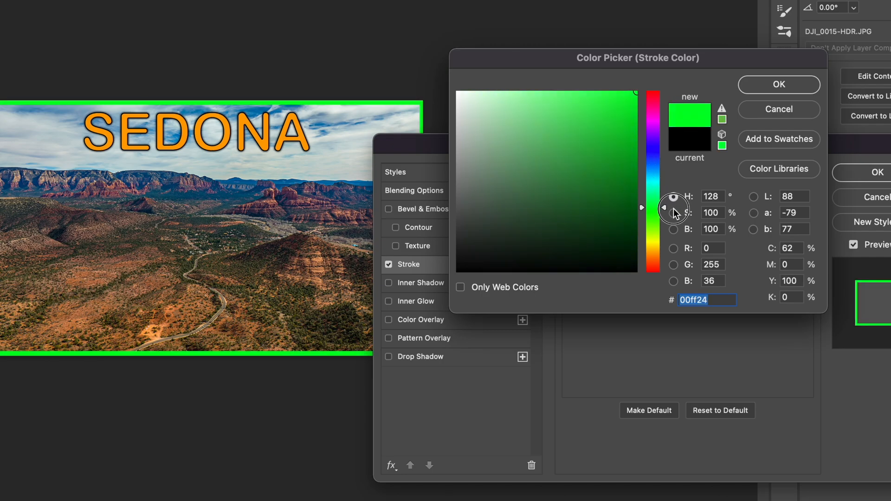
{"action": "left_click_drag", "start_coordinate": [653, 206], "coordinate": [653, 217]}
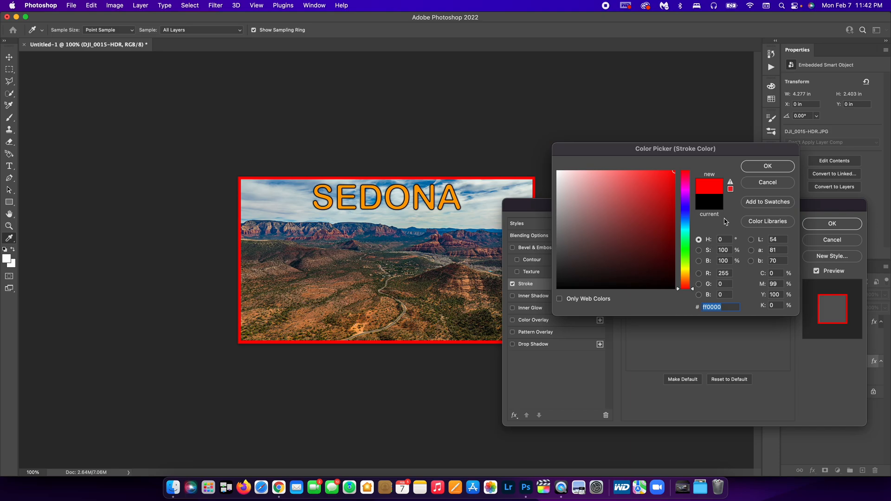
{"action": "left_click", "coordinate": [767, 167]}
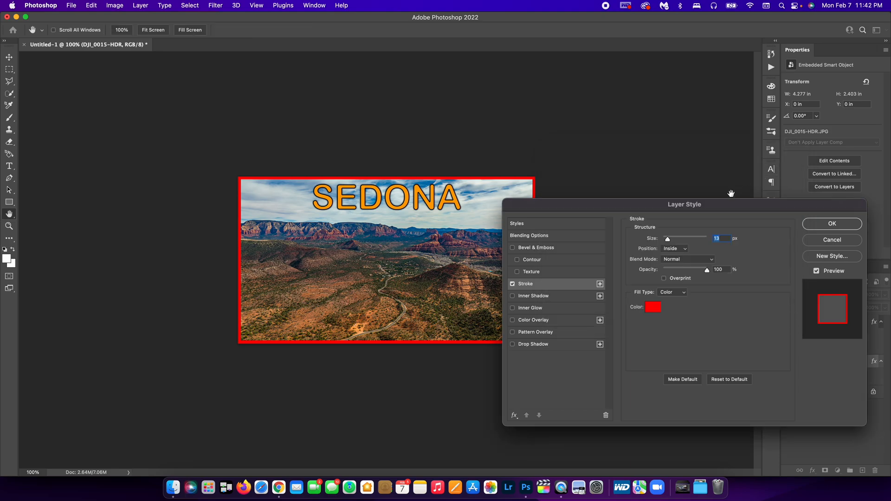
{"action": "left_click", "coordinate": [832, 224]}
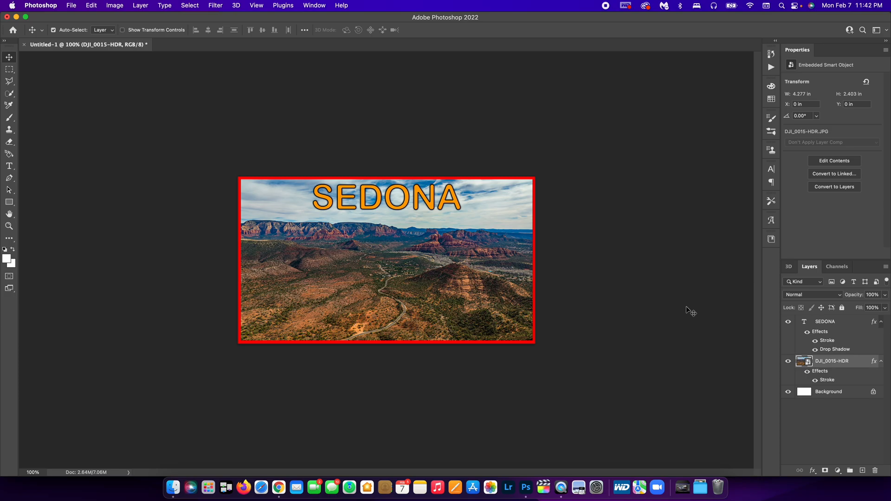
{"action": "mouse_move", "coordinate": [685, 486]}
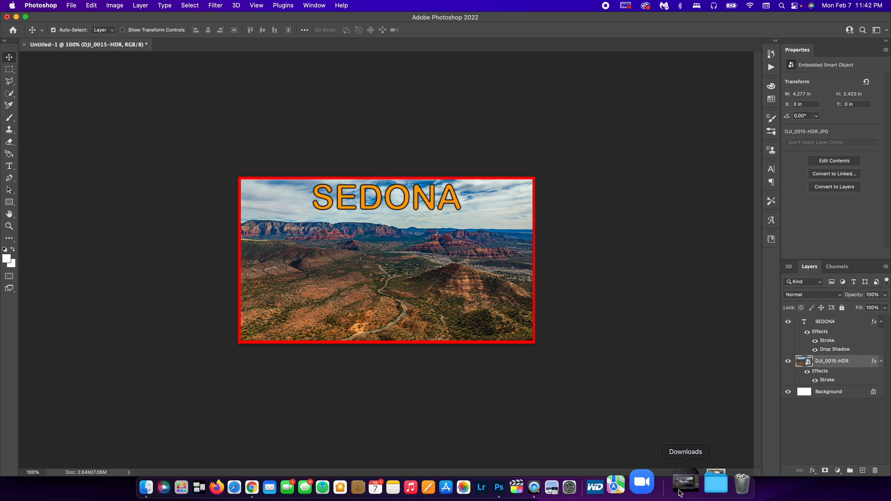
Drag the headshot HEIC file from Downloads onto the thumbnail canvas as a new layer.
{"action": "left_click", "coordinate": [686, 484]}
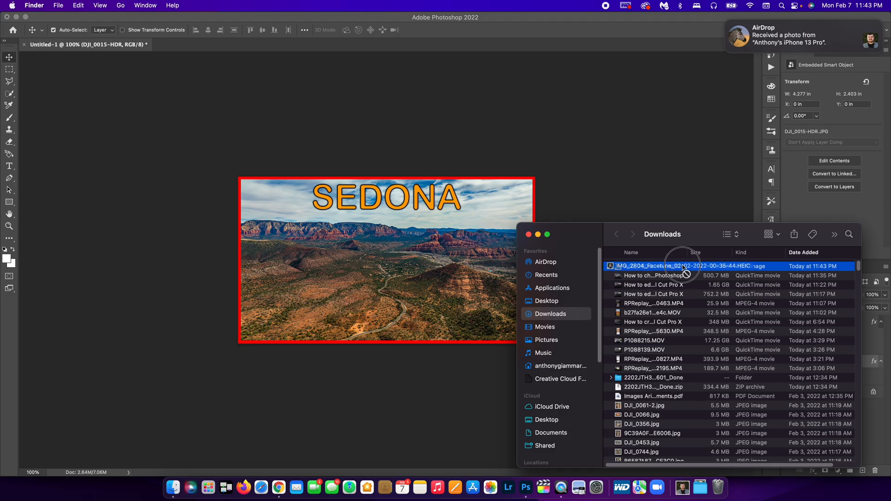
{"action": "left_click_drag", "start_coordinate": [659, 267], "coordinate": [388, 262]}
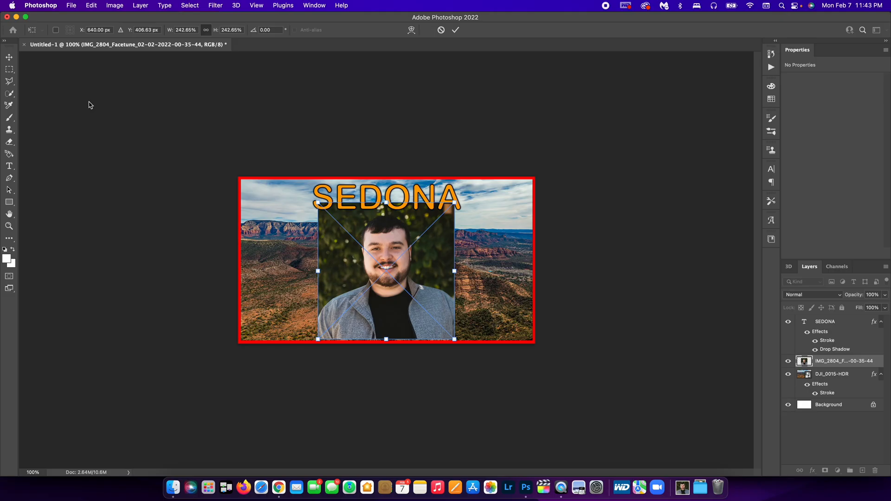
{"action": "mouse_move", "coordinate": [96, 110]}
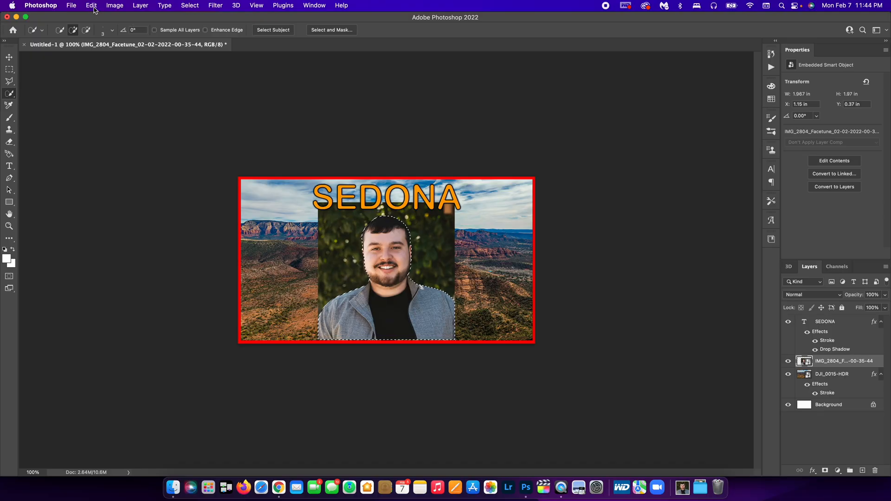
Copy and paste the selected person as Layer 1, then delete the original IMG_2804 layer.
{"action": "left_click", "coordinate": [91, 6]}
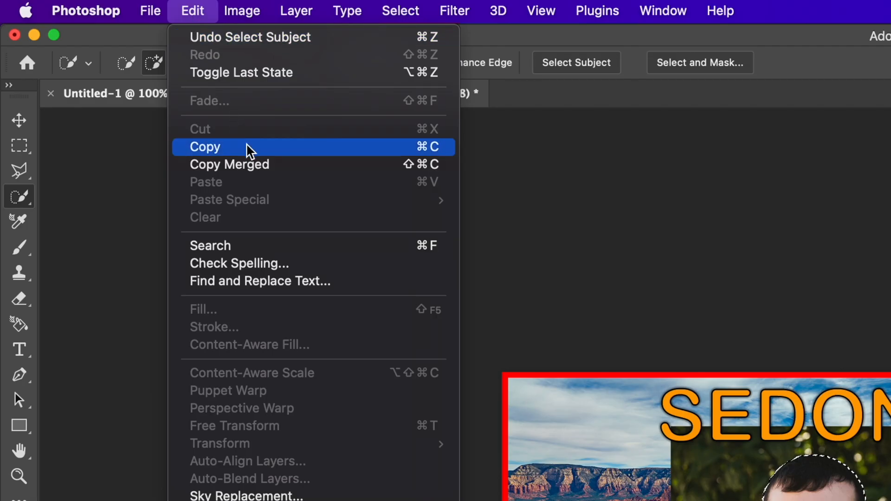
{"action": "mouse_move", "coordinate": [249, 38]}
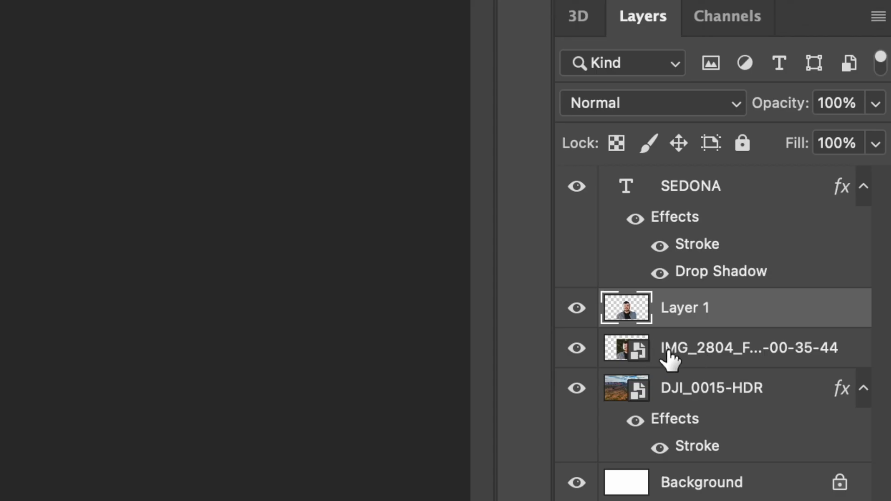
{"action": "left_click", "coordinate": [739, 348]}
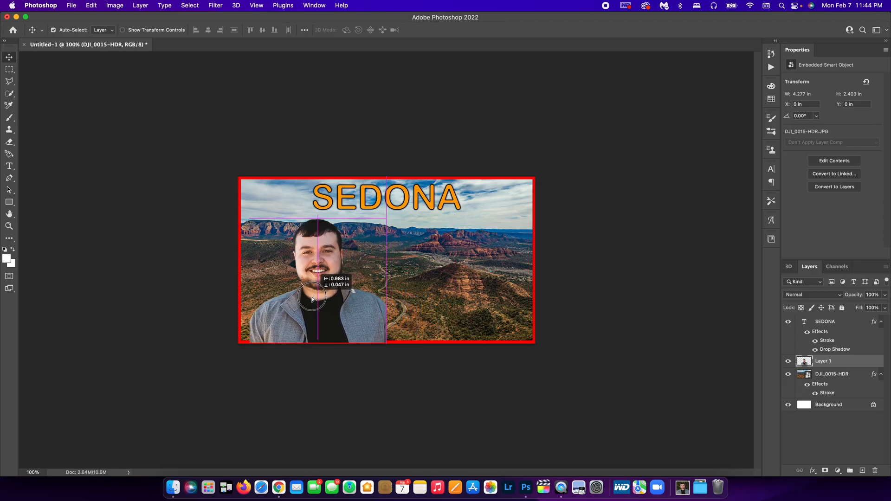
Move the cut-out headshot to the bottom-left corner of the thumbnail.
{"action": "left_click_drag", "start_coordinate": [312, 300], "coordinate": [303, 328]}
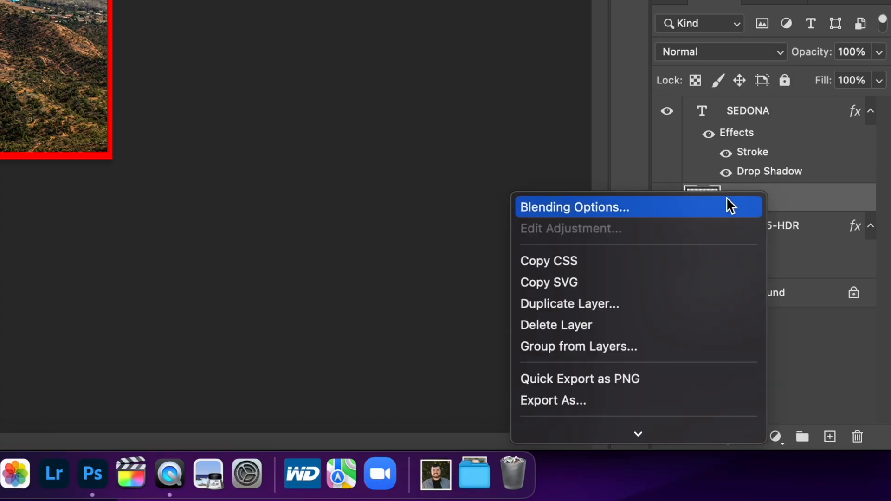
{"action": "left_click", "coordinate": [573, 207]}
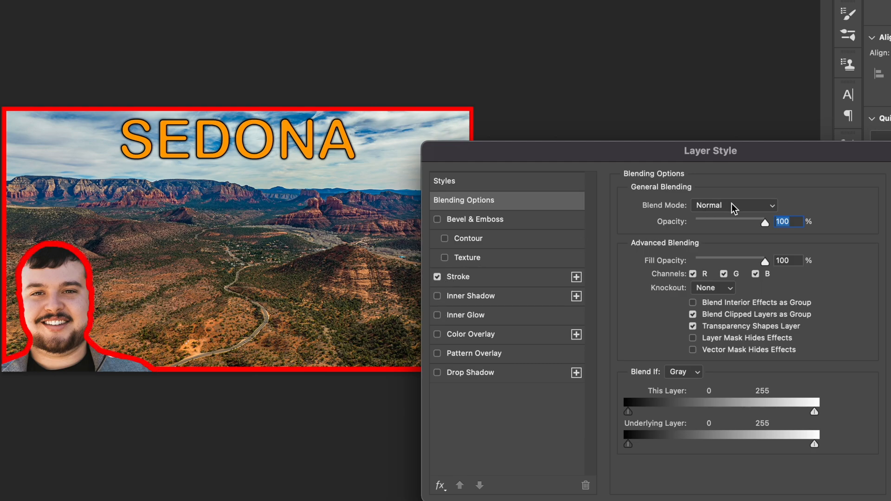
{"action": "left_click", "coordinate": [456, 276]}
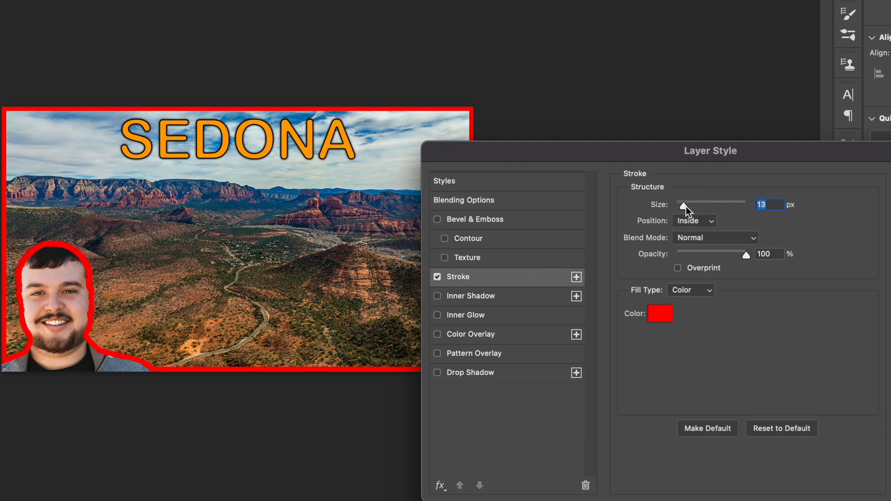
{"action": "left_click_drag", "start_coordinate": [685, 204], "coordinate": [675, 204]}
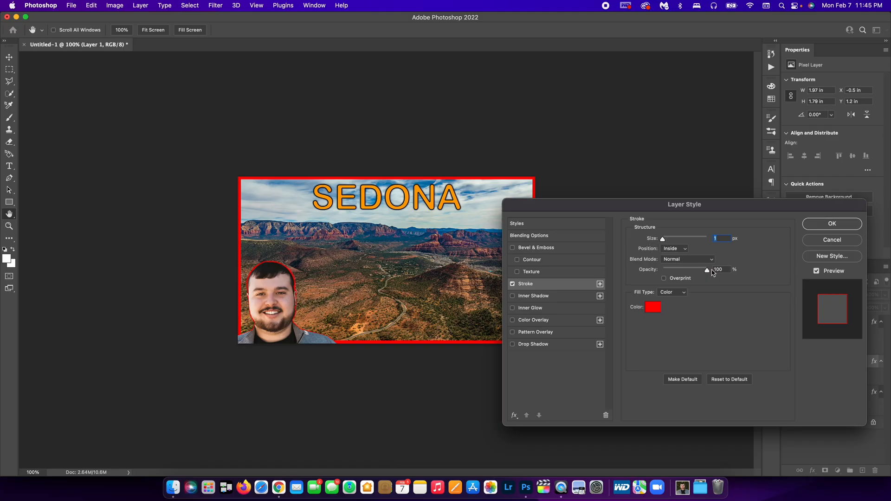
{"action": "left_click", "coordinate": [652, 307]}
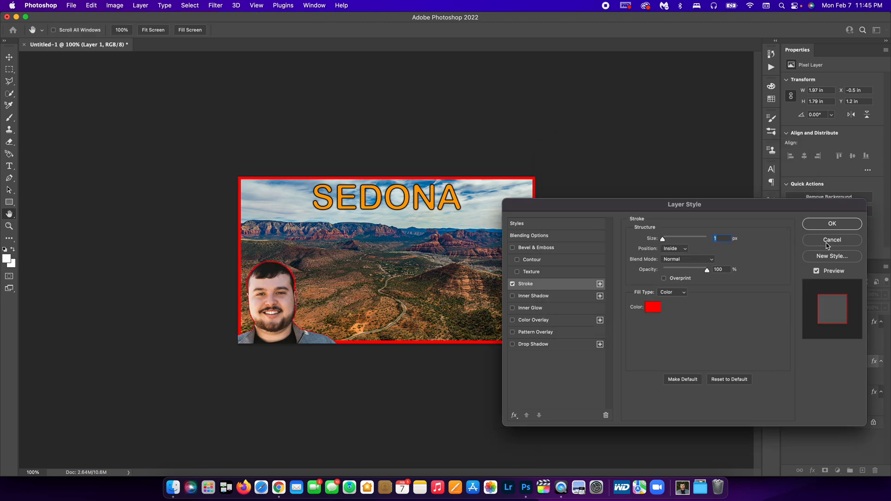
{"action": "left_click", "coordinate": [832, 239]}
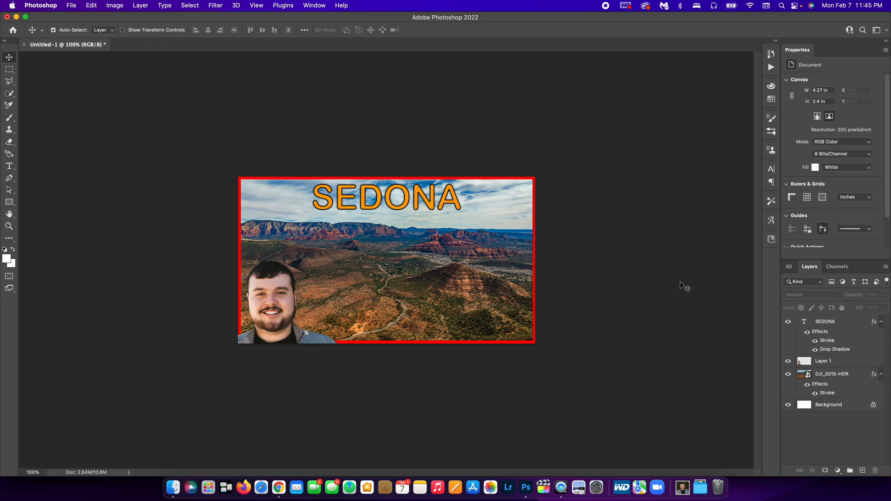
{"action": "mouse_move", "coordinate": [717, 300]}
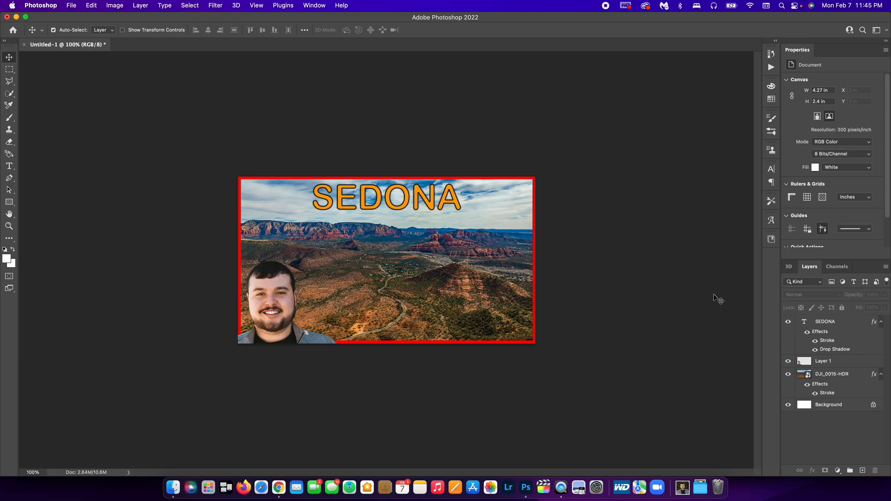
{"action": "mouse_move", "coordinate": [824, 320]}
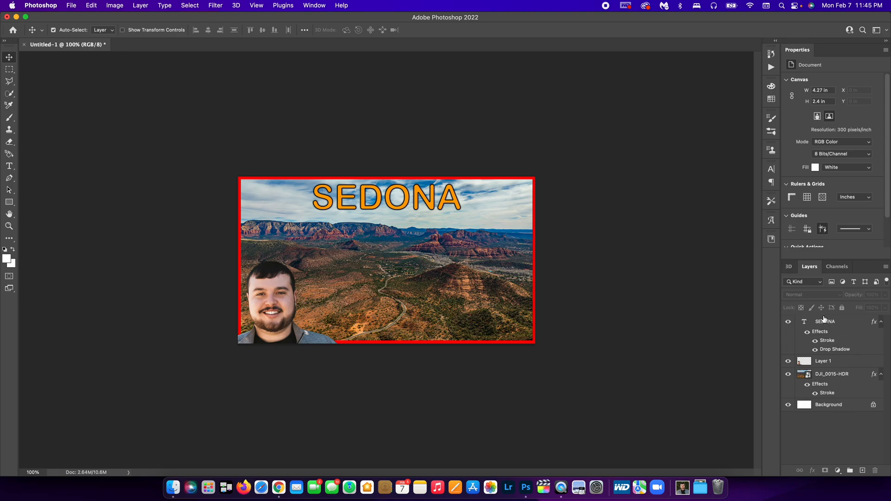
Bring up the File menu's Export commands for the thumbnail.
{"action": "left_click", "coordinate": [71, 6]}
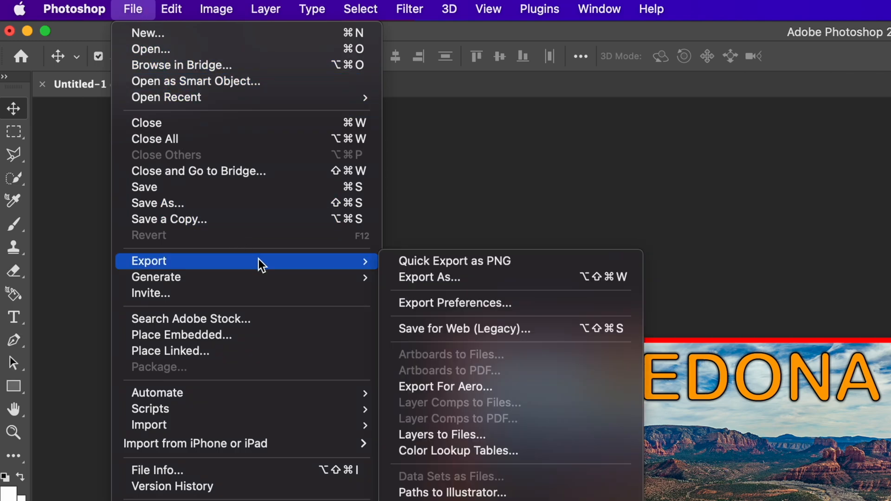
Set Export As to JPG at Great quality, keeping the 1280 x 720 px size.
{"action": "left_click", "coordinate": [428, 276]}
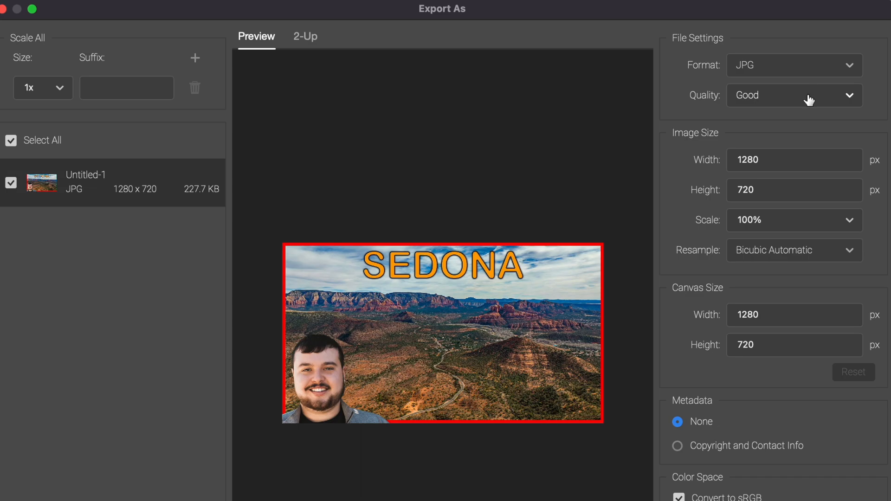
{"action": "left_click", "coordinate": [793, 95]}
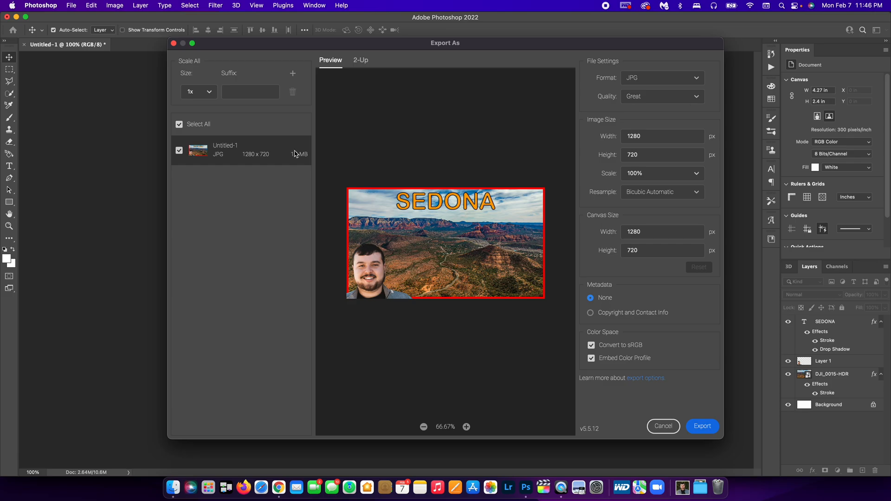
{"action": "mouse_move", "coordinate": [576, 102]}
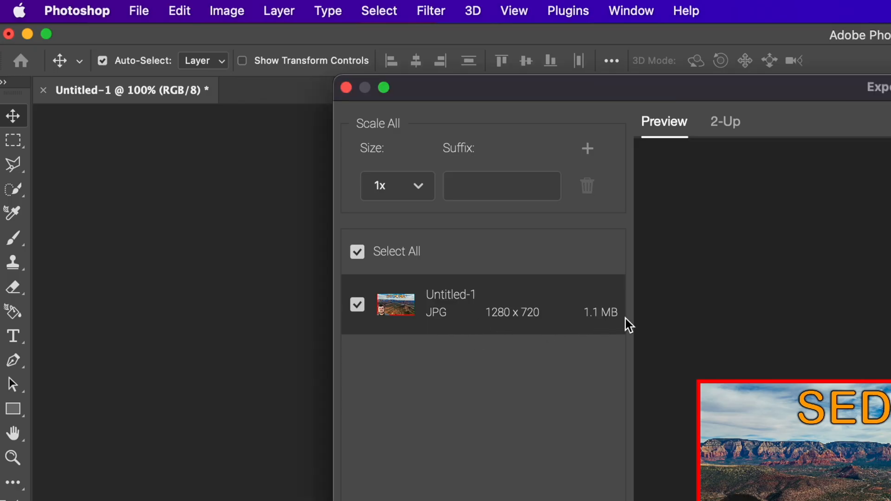
{"action": "mouse_move", "coordinate": [662, 345]}
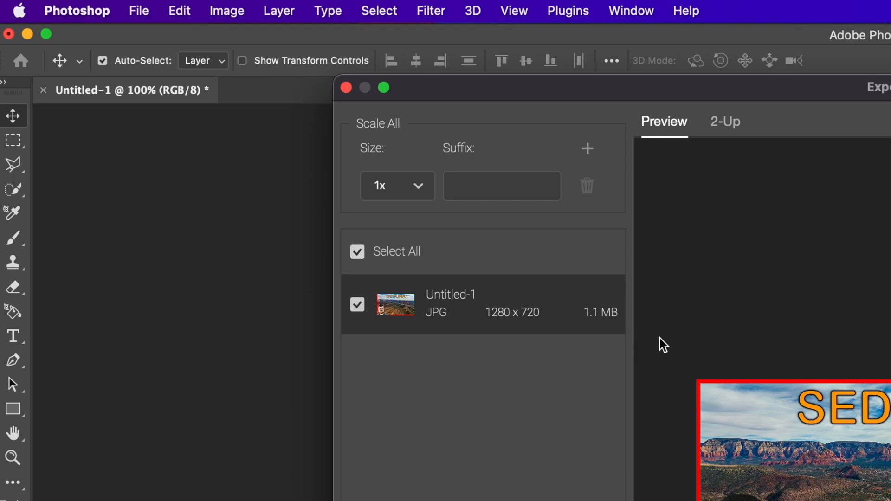
{"action": "mouse_move", "coordinate": [668, 351]}
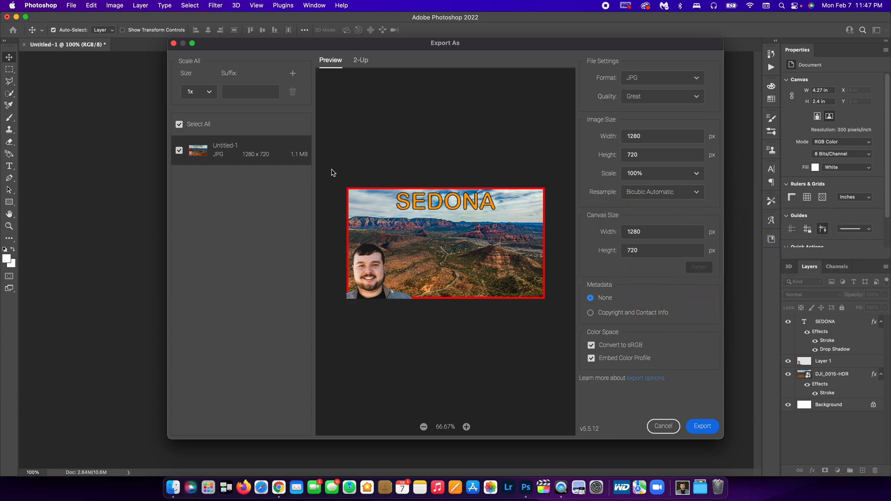
{"action": "mouse_move", "coordinate": [417, 163]}
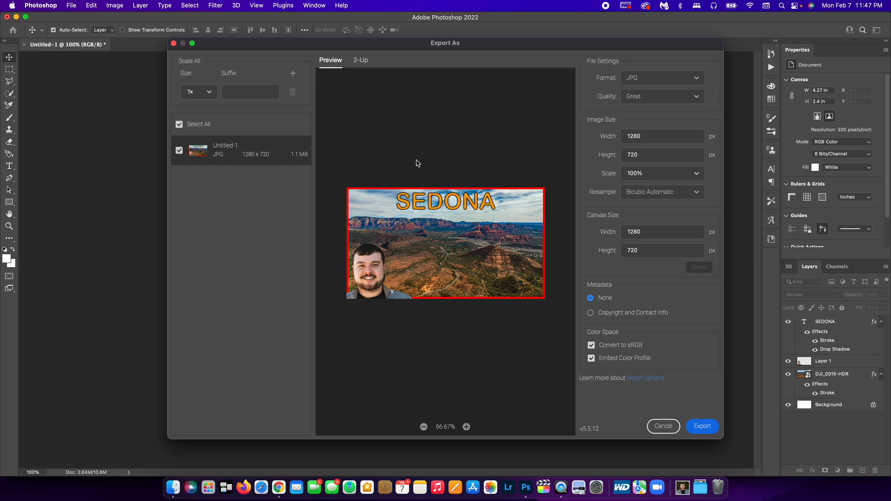
{"action": "mouse_move", "coordinate": [464, 143]}
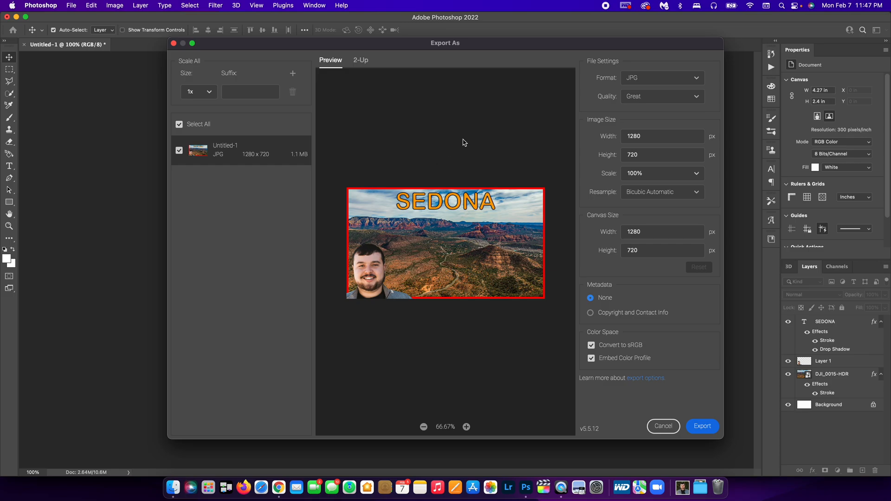